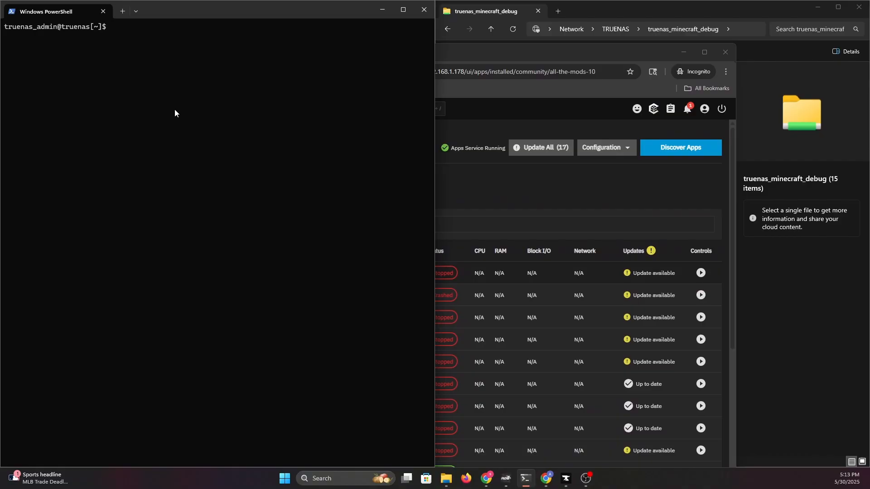
pyautogui.moveTo(177, 68)
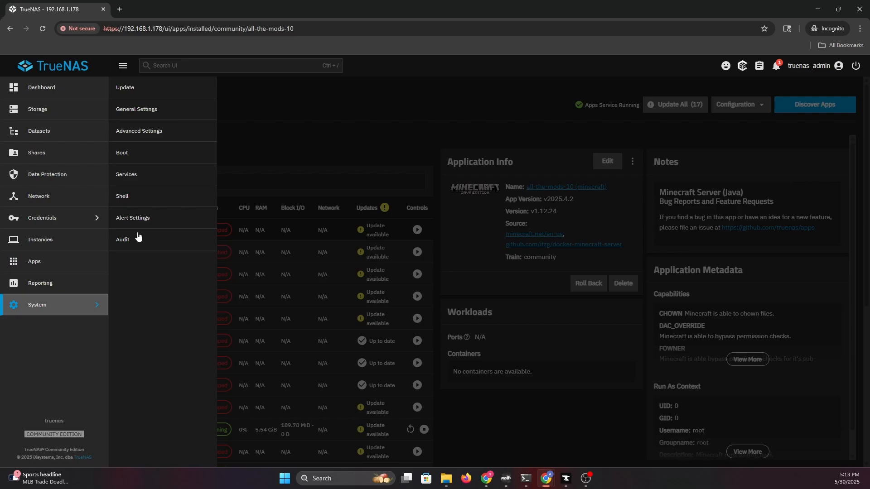
# Show System > Services with SSH running and set to start automatically.
pyautogui.click(126, 174)
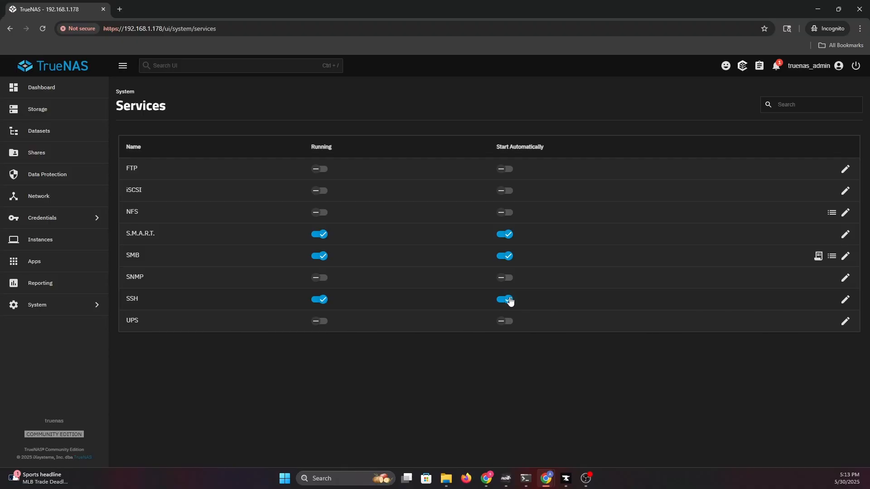
pyautogui.click(42, 218)
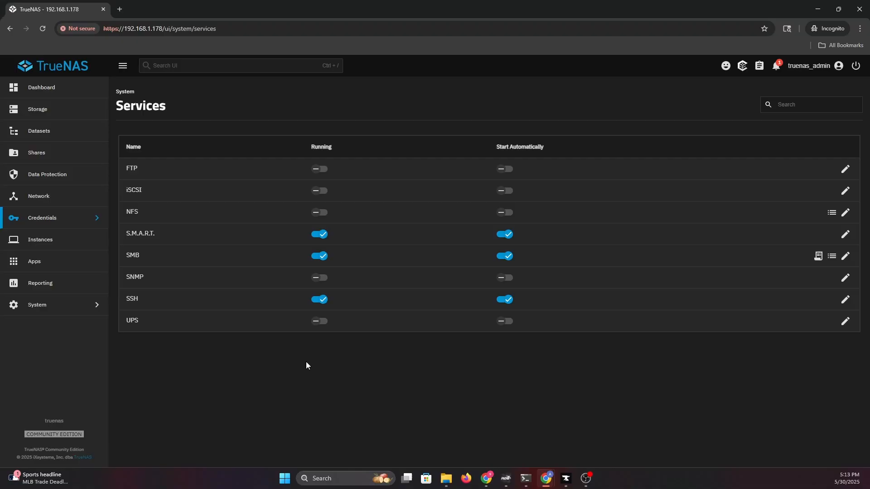
pyautogui.moveTo(50, 311)
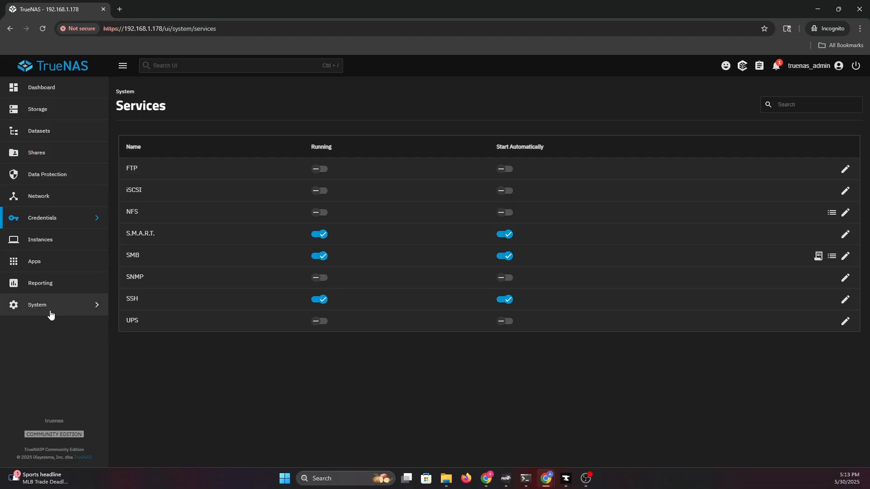
pyautogui.click(37, 304)
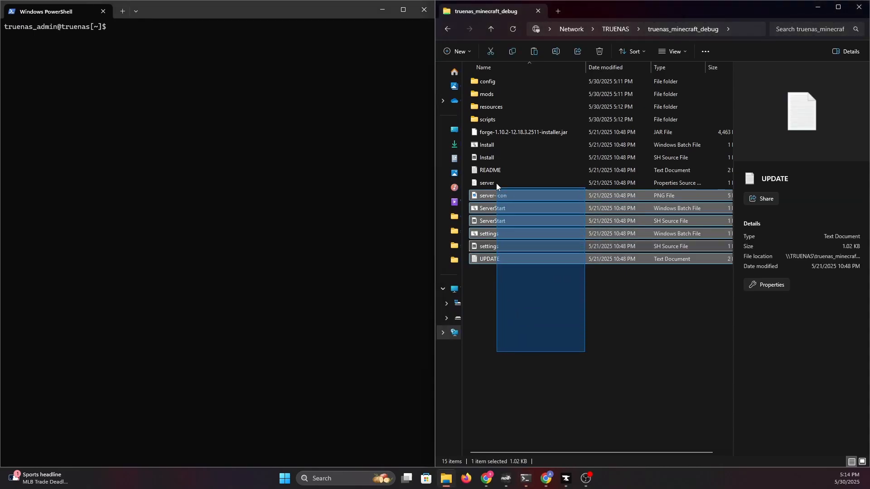
pyautogui.click(513, 342)
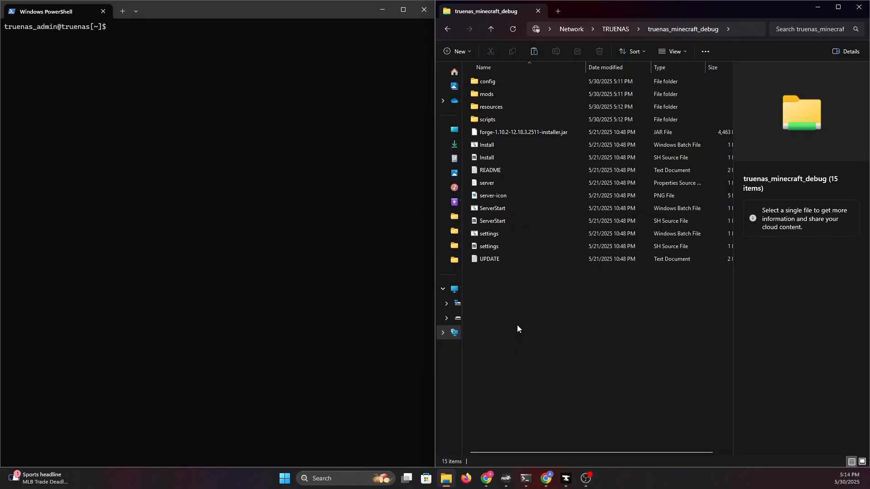
pyautogui.moveTo(500, 198)
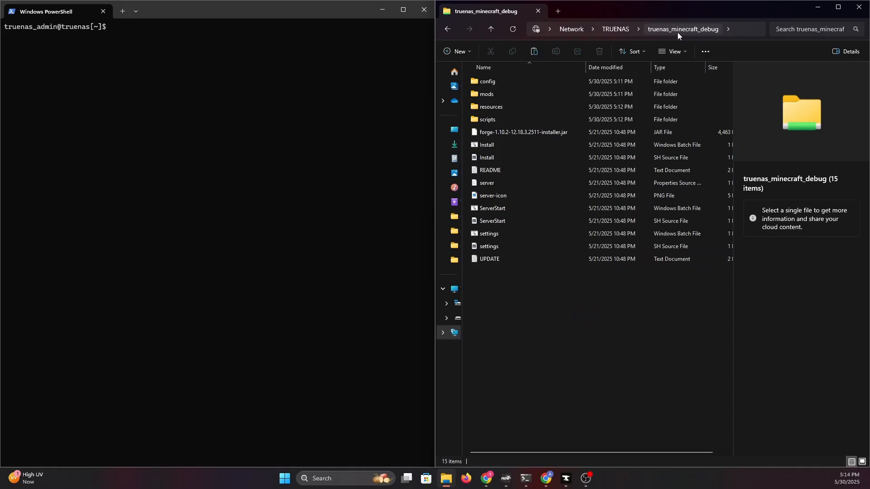
pyautogui.moveTo(686, 337)
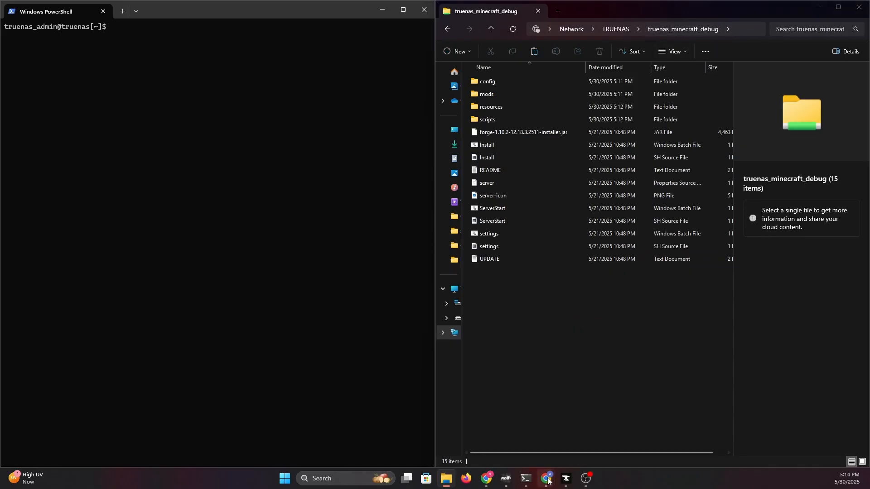
pyautogui.click(546, 480)
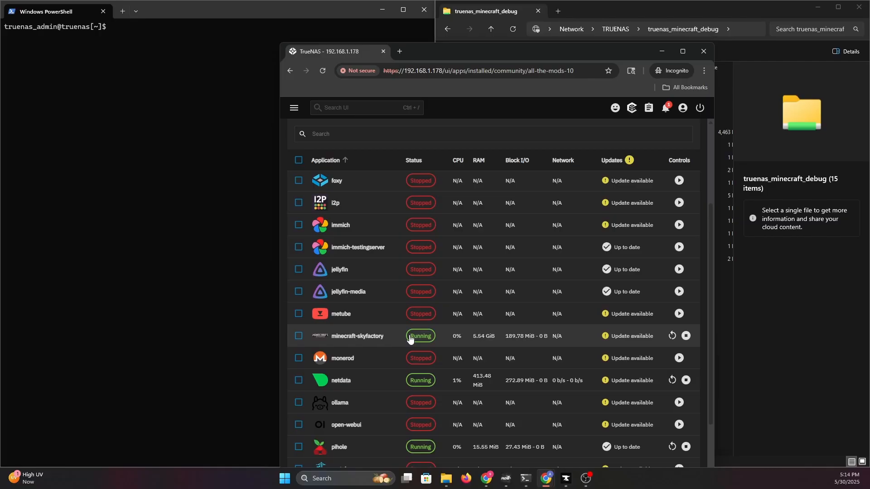
pyautogui.moveTo(475, 342)
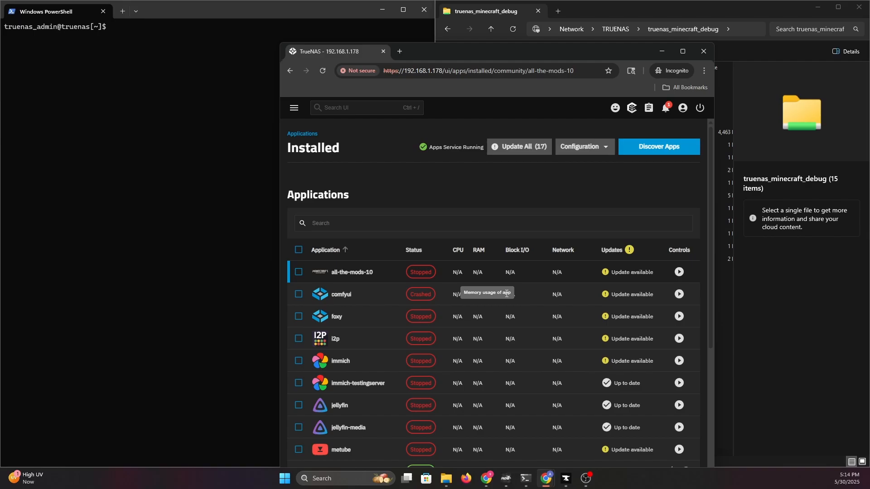
pyautogui.scroll(-3)
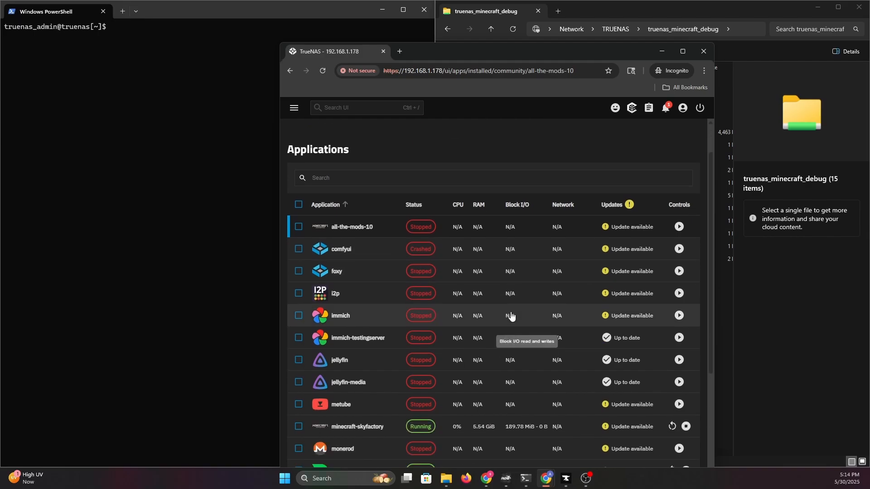
pyautogui.scroll(-3)
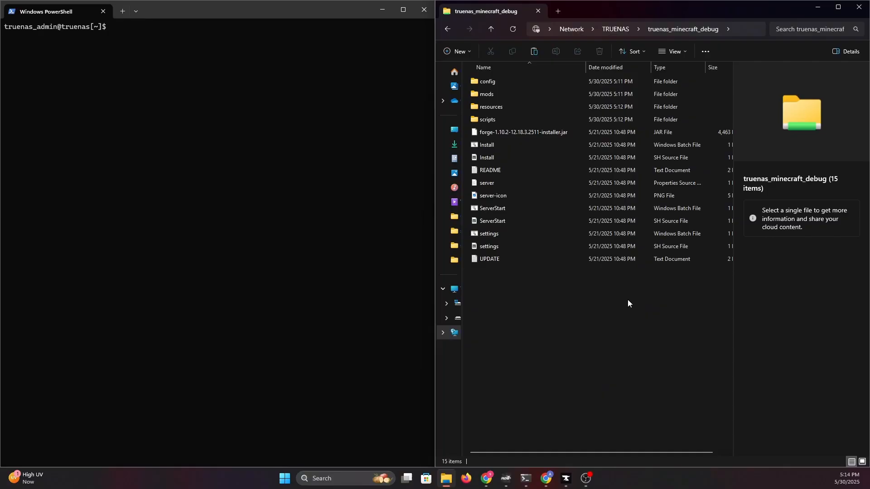
pyautogui.moveTo(588, 294)
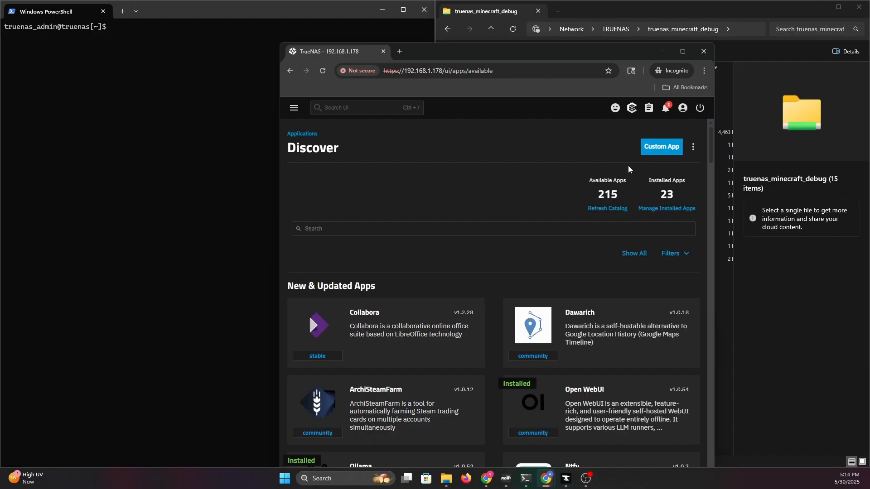
# Search 'ja', start another Minecraft Server (Java) instance and choose the Forge modded server type.
pyautogui.write('ja')
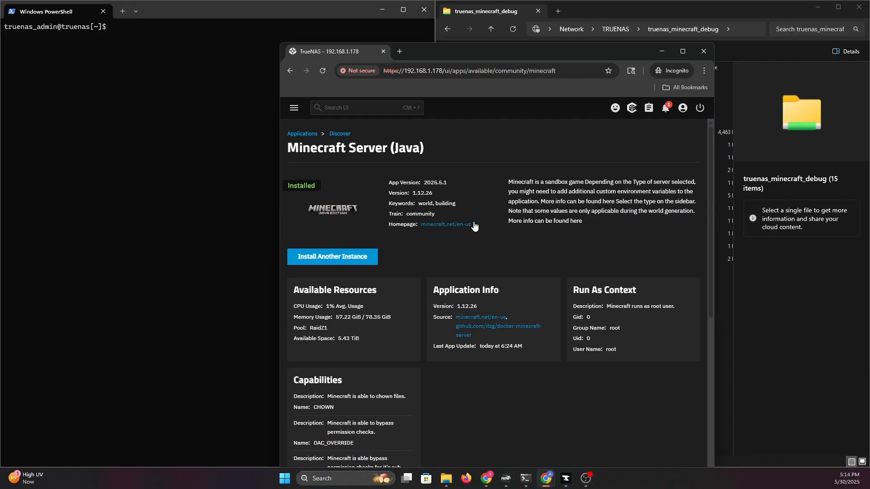
pyautogui.click(331, 257)
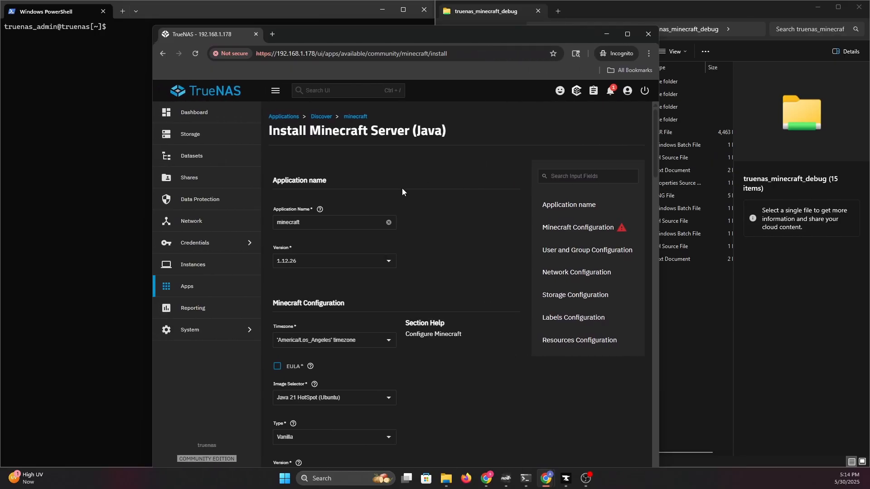
pyautogui.scroll(-3)
pyautogui.write('-skyfactor3-dubu')
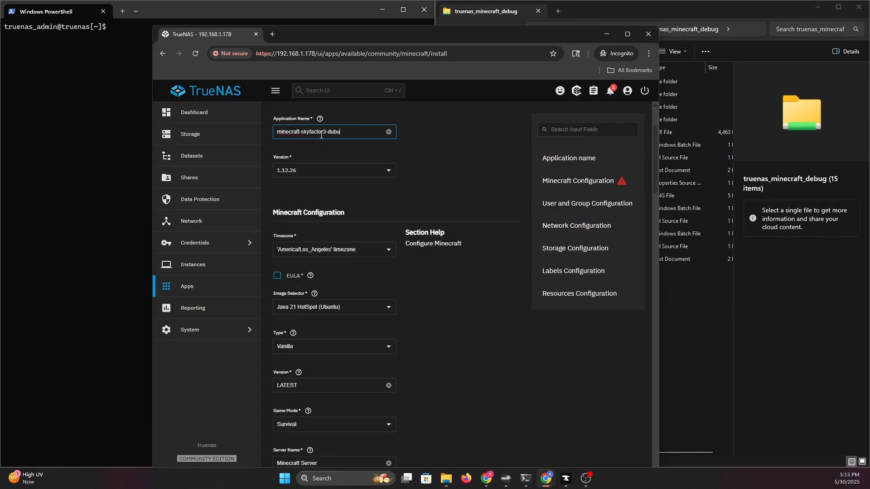
pyautogui.scroll(-3)
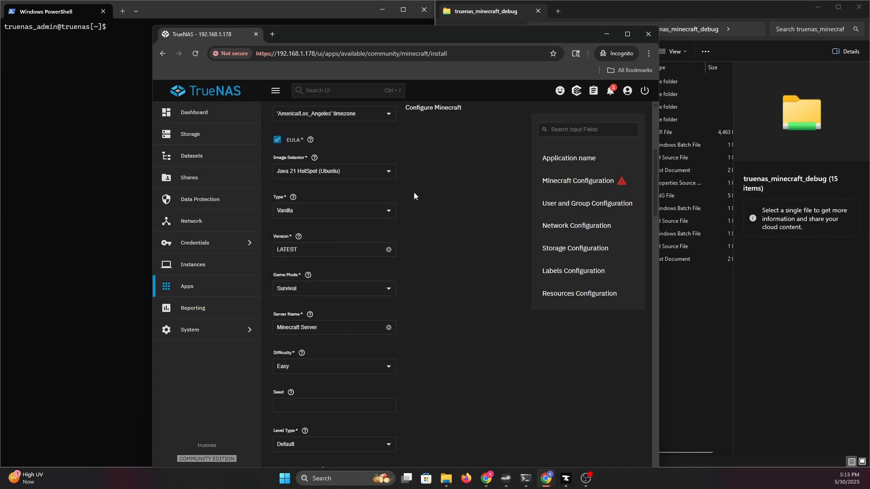
pyautogui.click(333, 210)
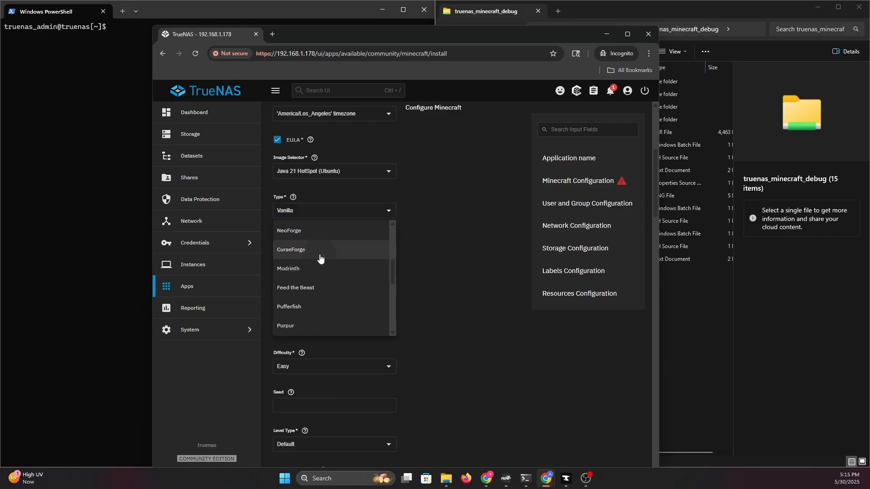
pyautogui.click(290, 249)
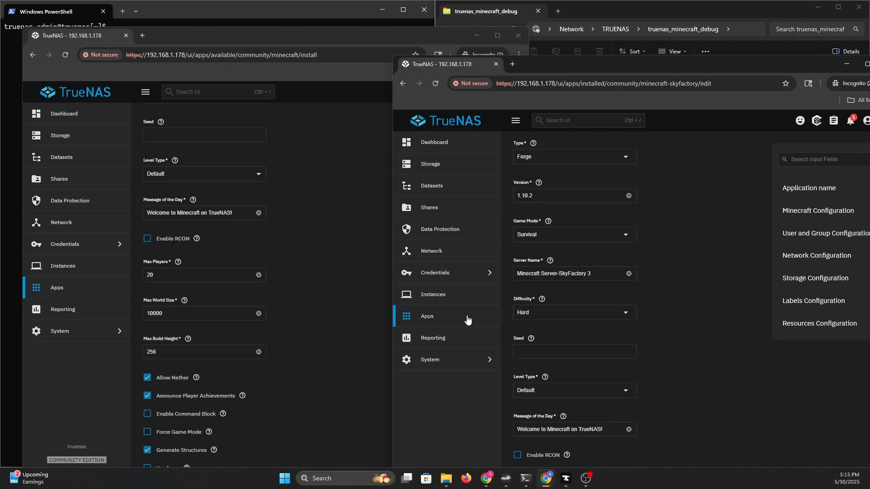
# Set the new server's port to 25589 with host networking like the SkyFactory app.
pyautogui.write('25589')
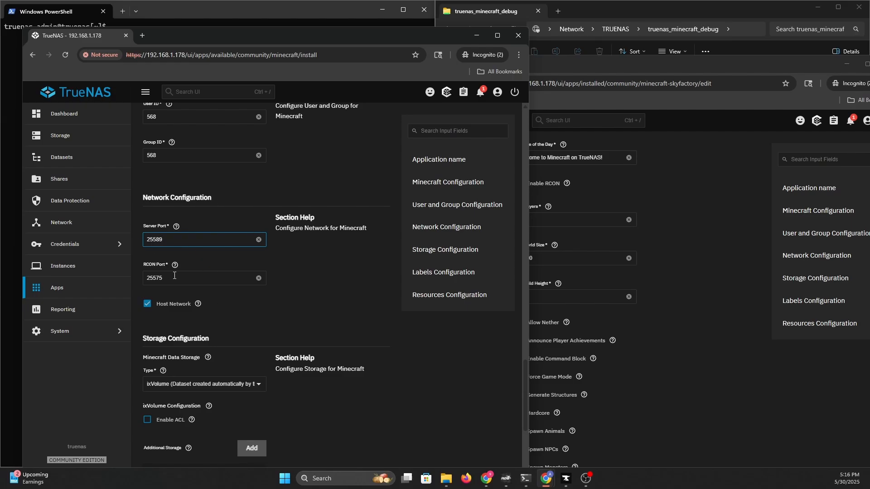
# Set Minecraft data storage to host path /mnt/Block-Chain/truenas_minecraft_debug.
pyautogui.scroll(-3)
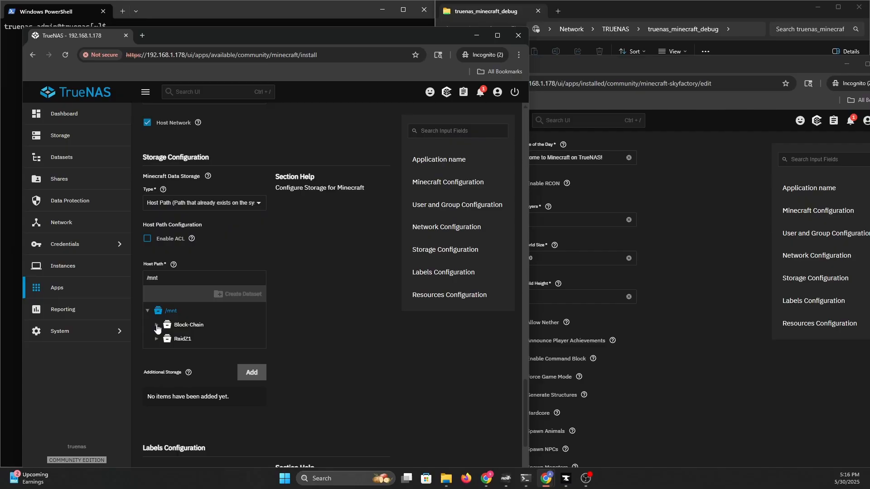
pyautogui.click(157, 324)
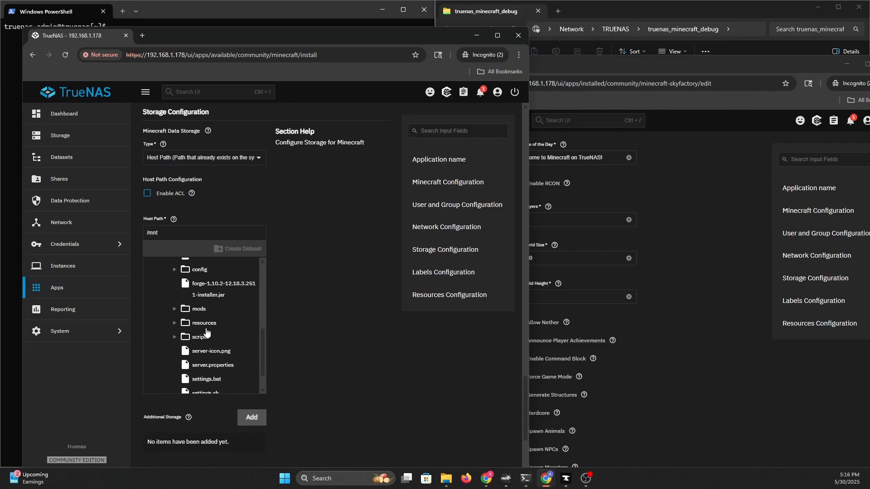
pyautogui.click(215, 305)
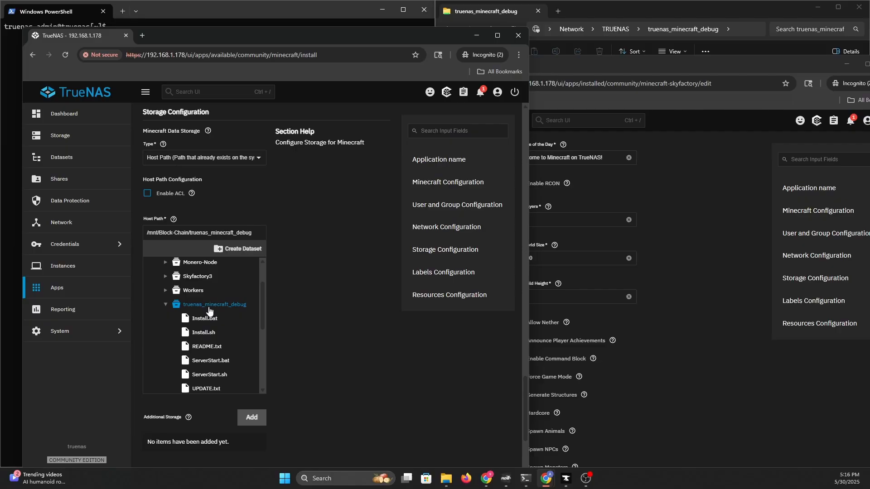
pyautogui.scroll(-3)
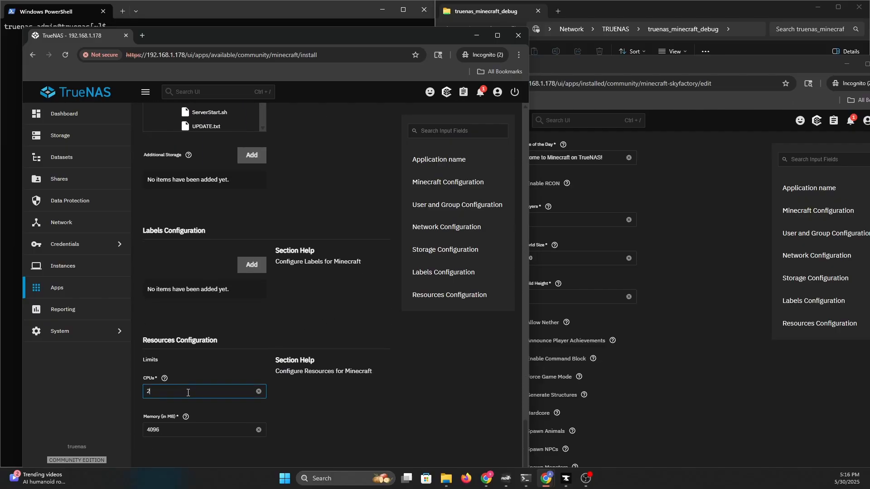
# Set 8 CPUs and 18096 MB memory, adding MEMORY=10240M and FORGE_VERSION=12.18.3.2511 variables.
pyautogui.write('8')
pyautogui.click(204, 429)
pyautogui.write('18096')
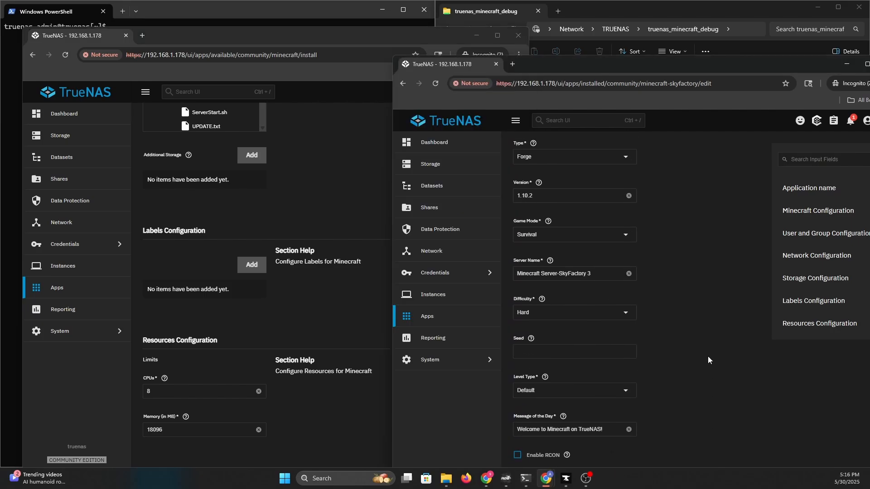
pyautogui.scroll(-3)
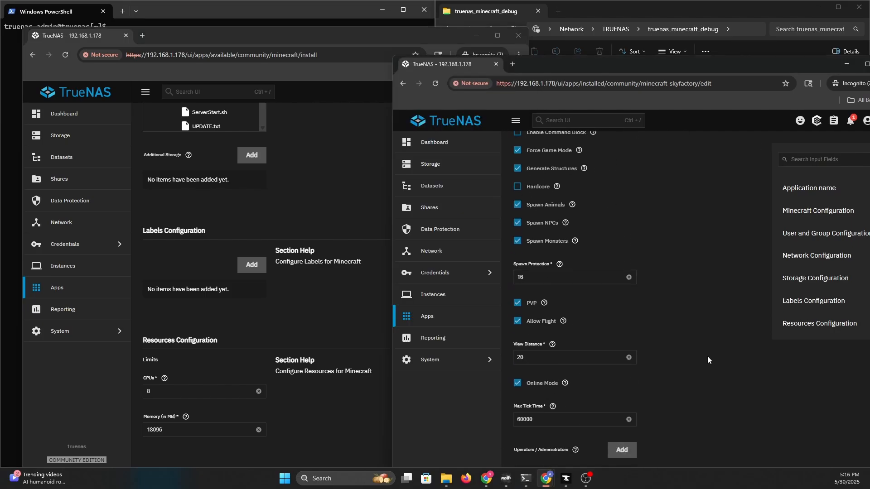
pyautogui.scroll(-3)
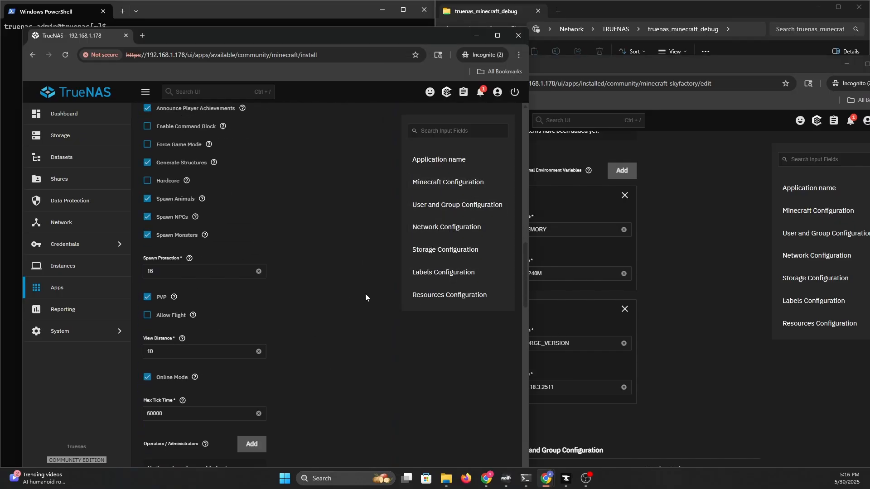
pyautogui.scroll(-3)
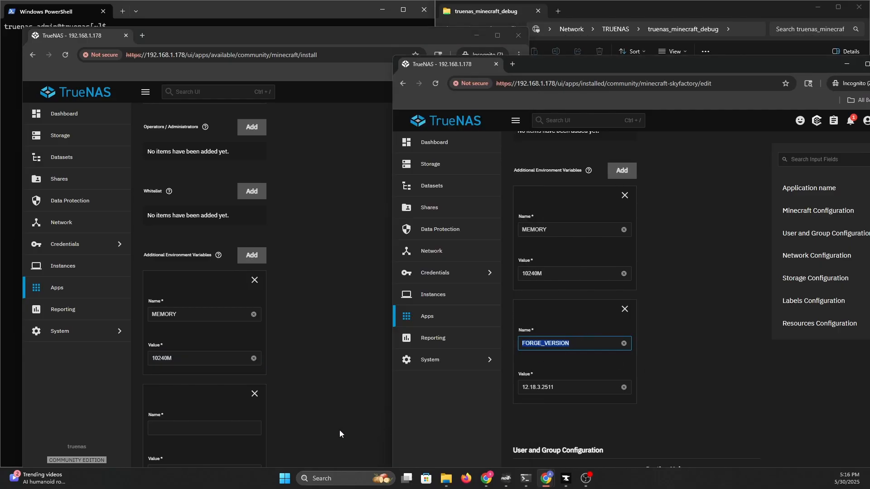
pyautogui.click(574, 387)
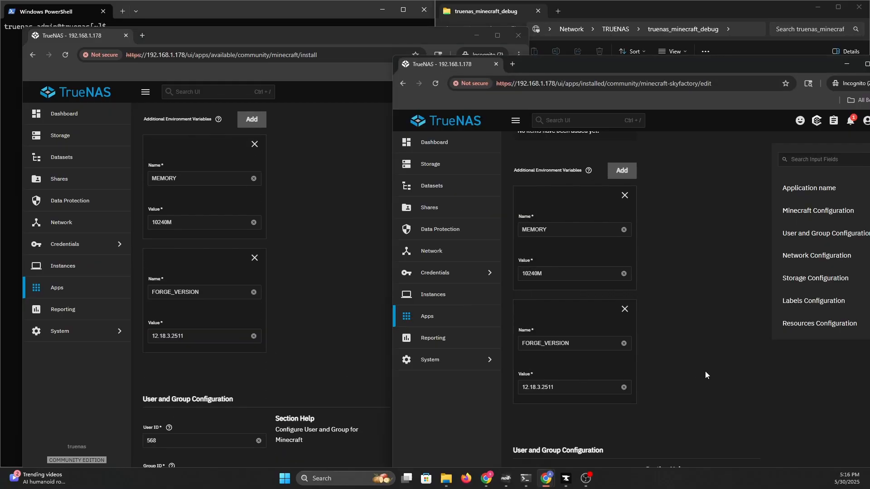
pyautogui.moveTo(145, 228)
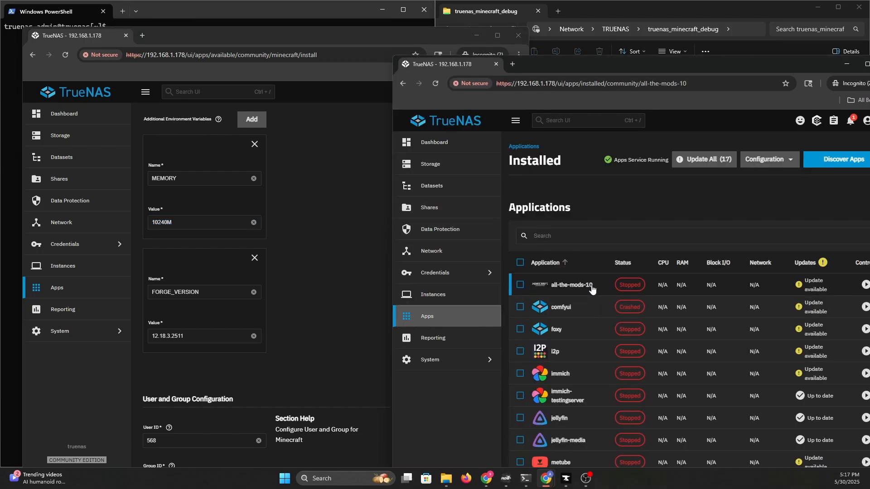
# Compare all-the-mods-10's MEMORY 22750m and FORGE_VERSION 47.4.0 against the new form's values.
pyautogui.click(571, 288)
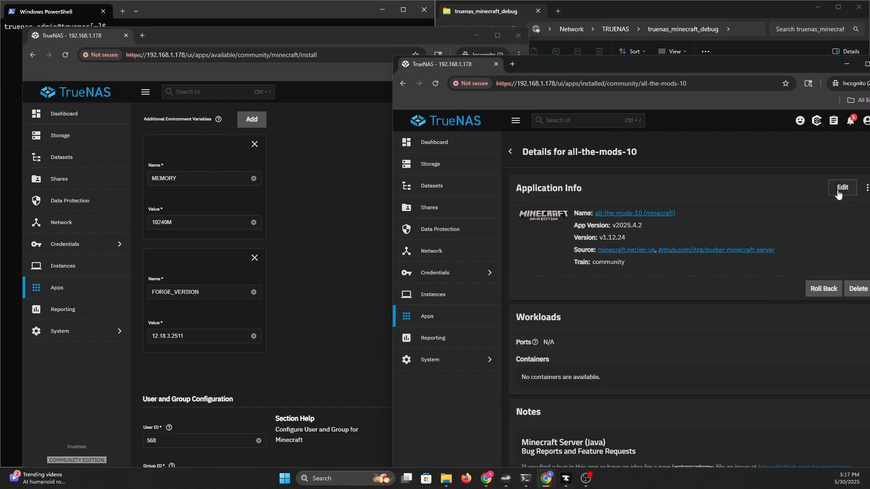
pyautogui.click(840, 187)
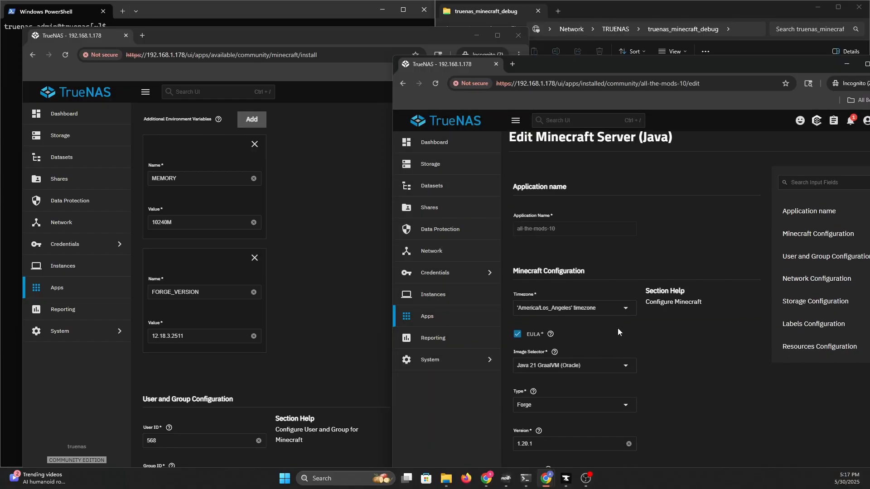
pyautogui.scroll(-3)
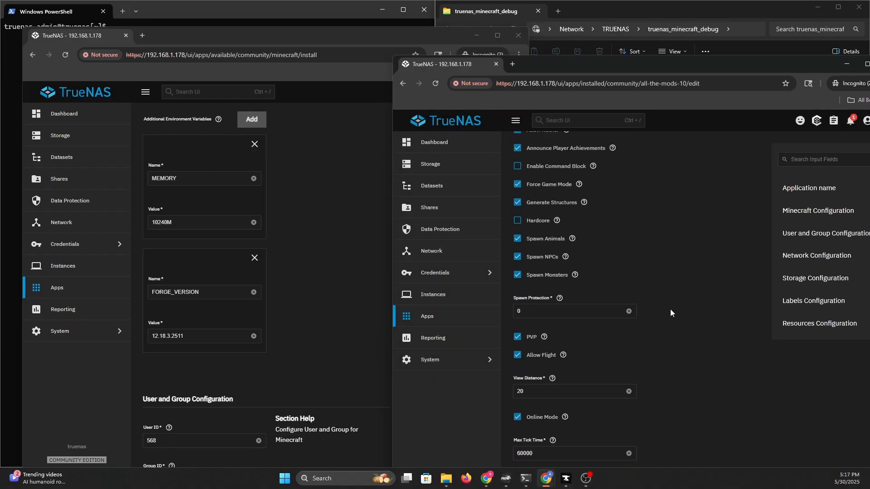
pyautogui.scroll(-3)
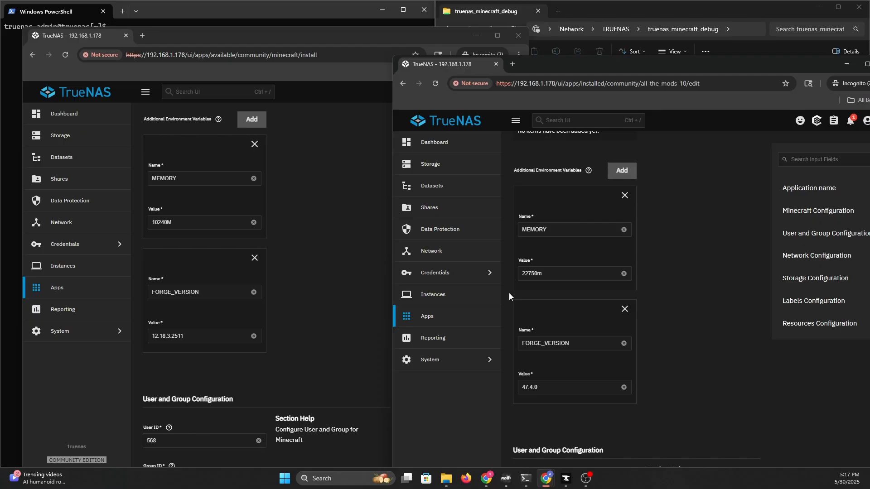
pyautogui.click(554, 273)
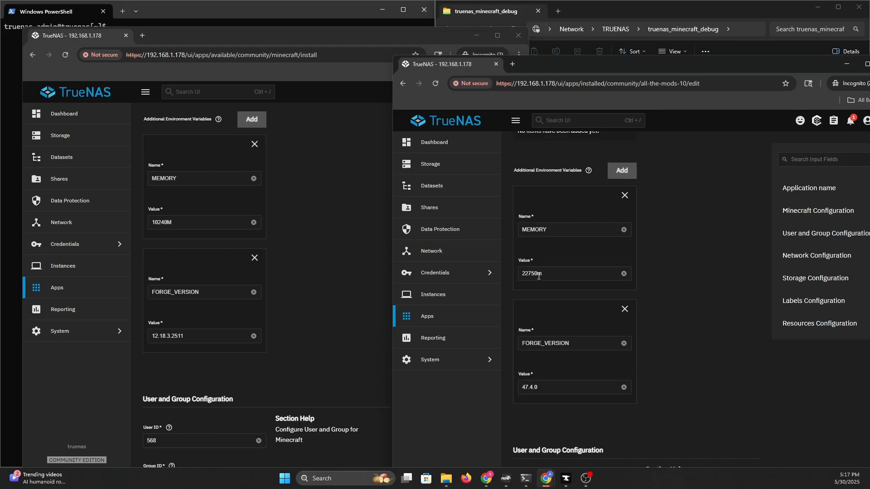
pyautogui.moveTo(277, 300)
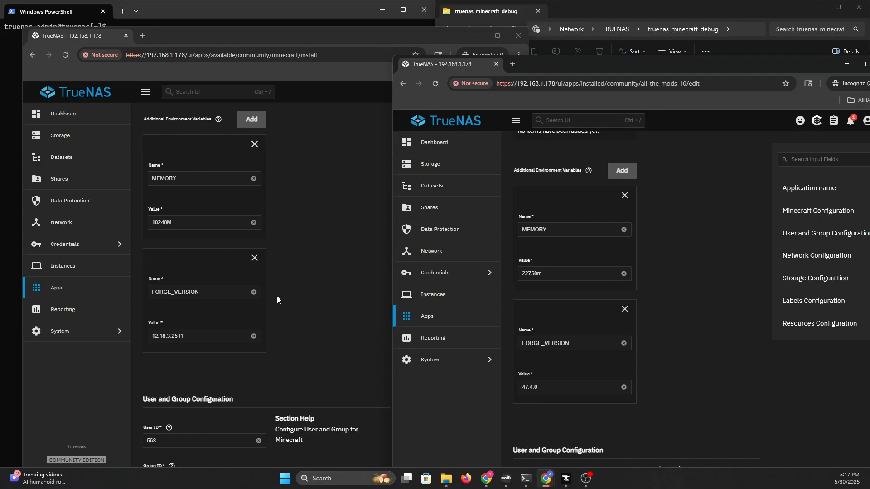
pyautogui.tripleClick(194, 223)
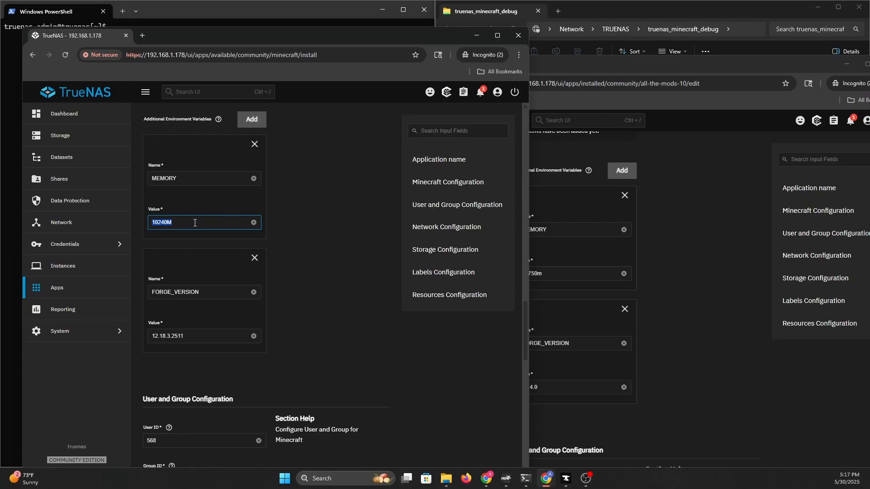
pyautogui.scroll(-3)
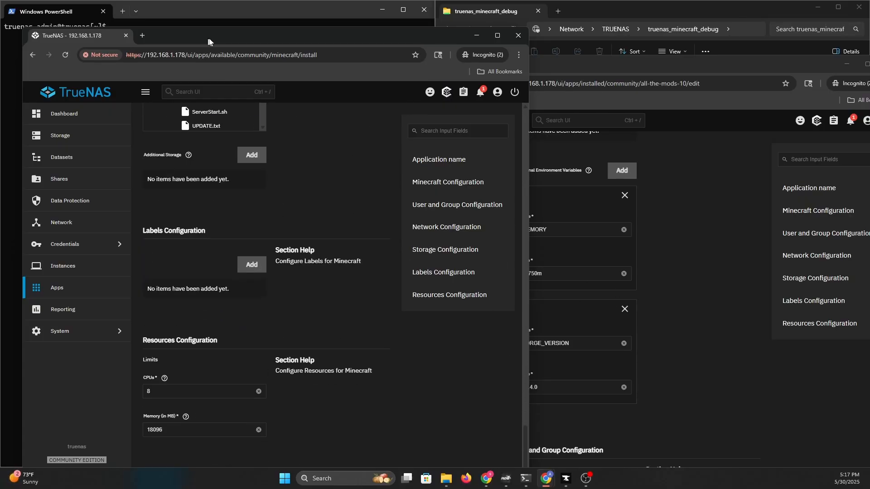
# Install the new Minecraft server app and let image pulling begin.
pyautogui.click(306, 452)
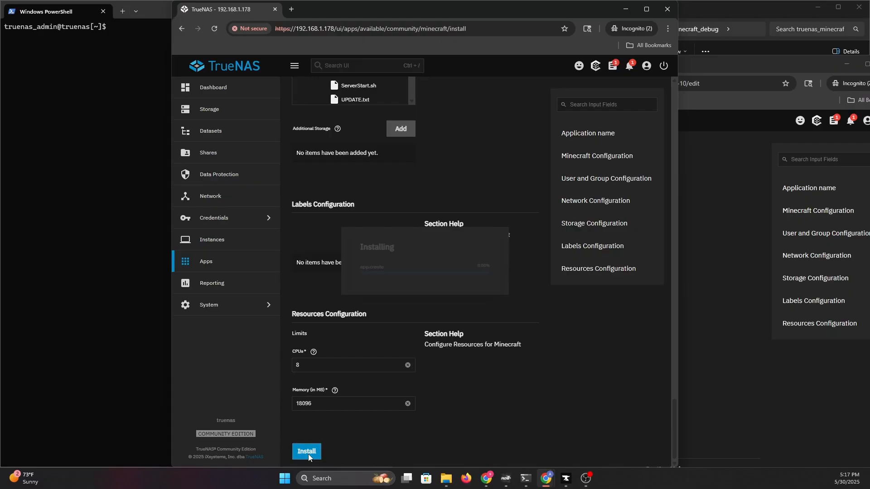
pyautogui.click(305, 451)
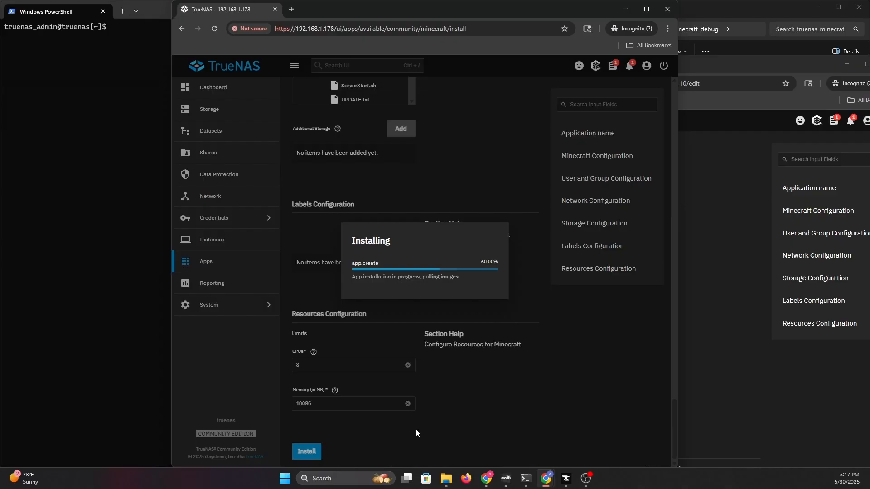
pyautogui.moveTo(154, 86)
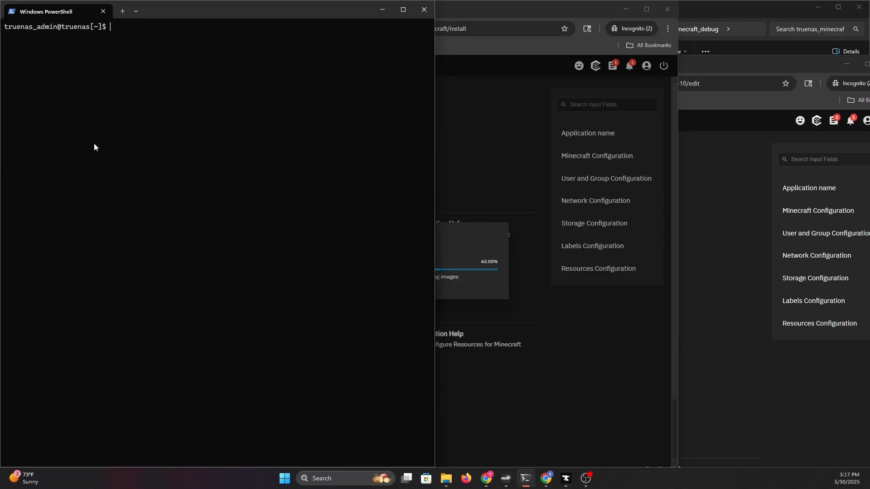
# Become root with sudo su after docker ps is permission denied.
pyautogui.write('docker ps')
pyautogui.write('sudo su')
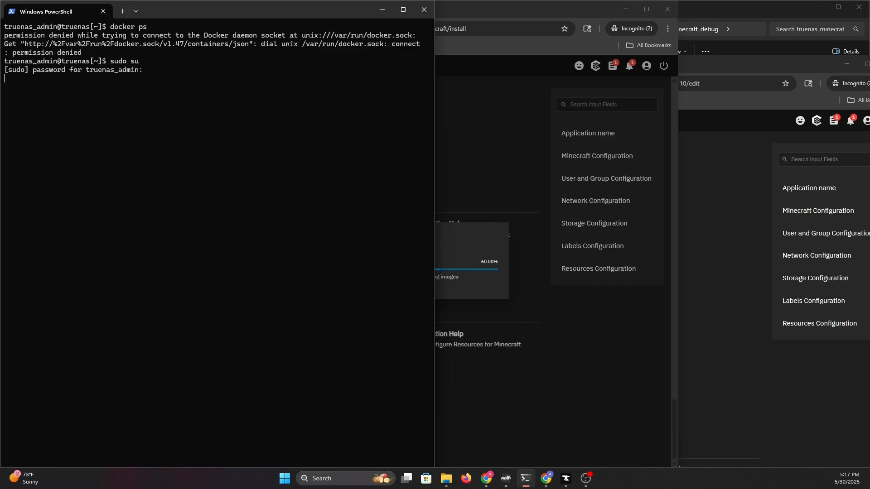
pyautogui.press('Enter')
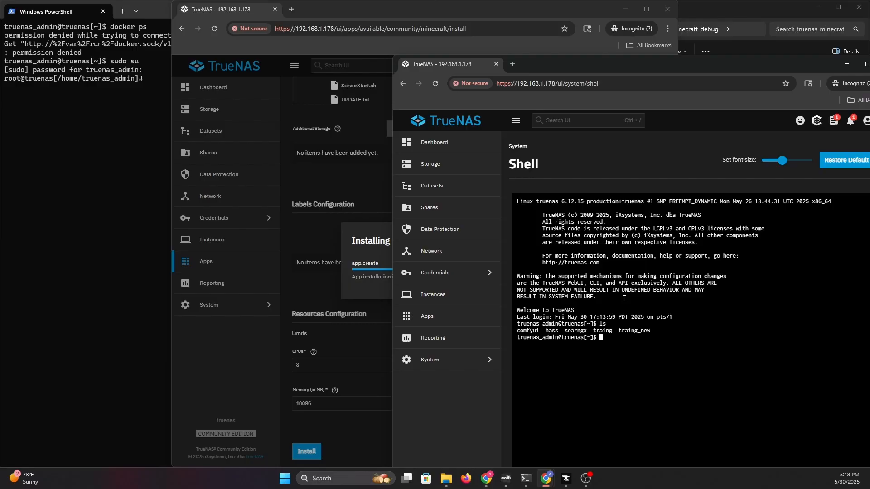
# Run sudo docker ps in the web Shell to list minecraft-skyfactory and other containers.
pyautogui.write('dock')
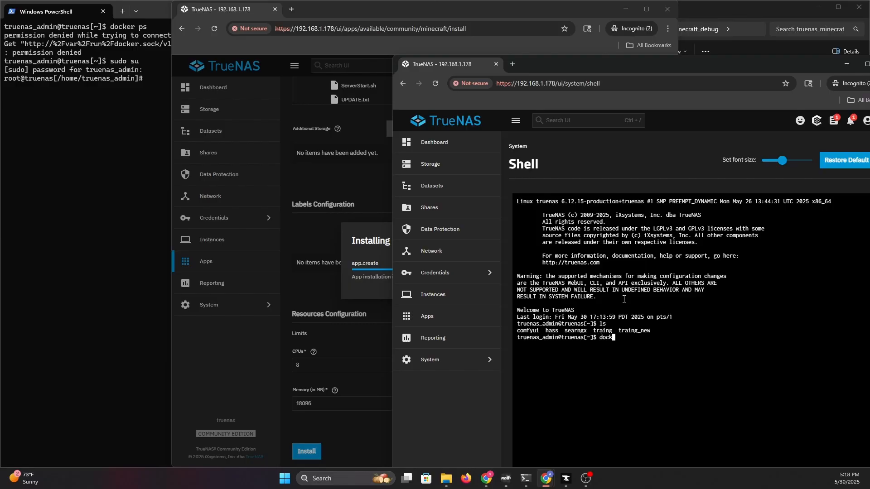
pyautogui.write('sudo')
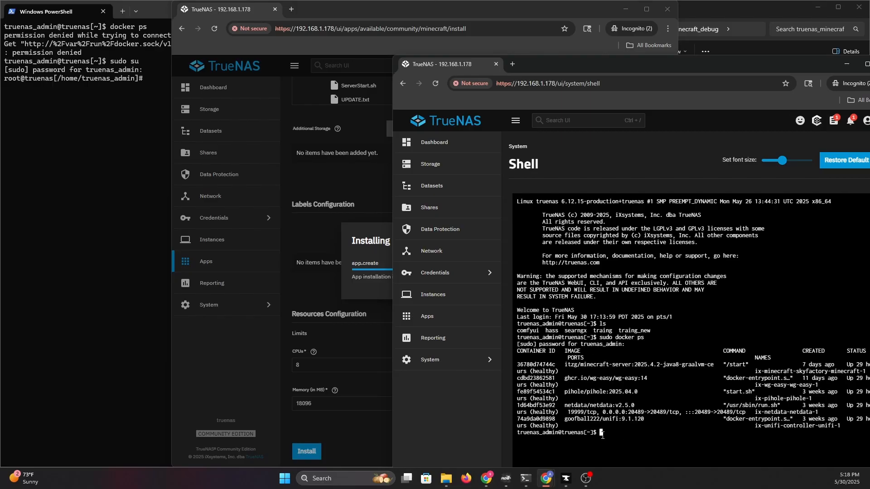
pyautogui.moveTo(372, 296)
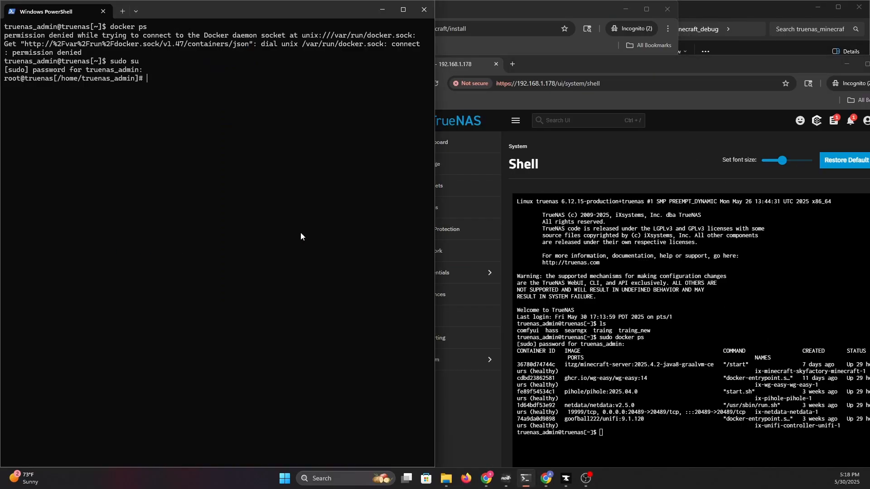
# Open the deploying minecraft-skyfactor3-dubug app from the Installed apps list.
pyautogui.click(307, 451)
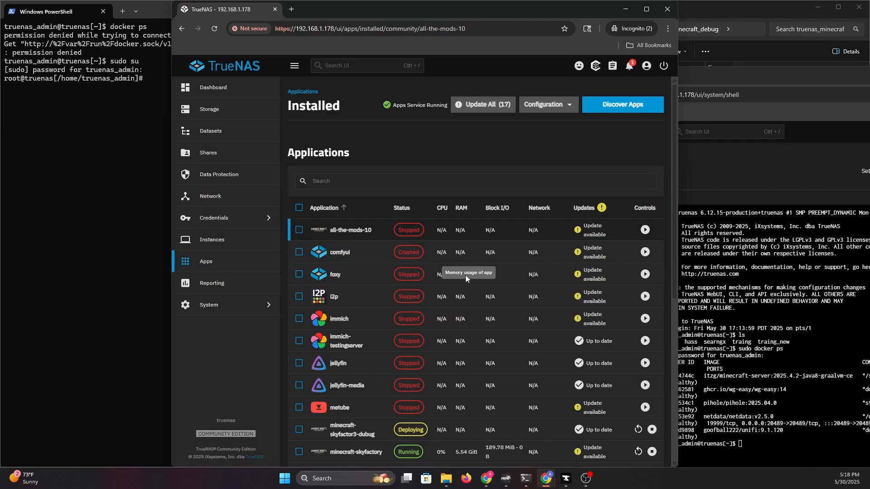
pyautogui.click(357, 431)
pyautogui.write('docker ps')
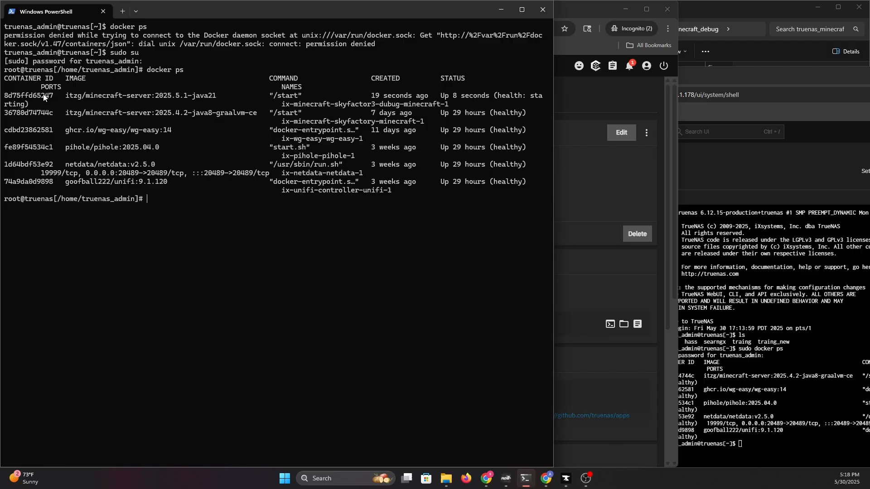
pyautogui.moveTo(301, 231)
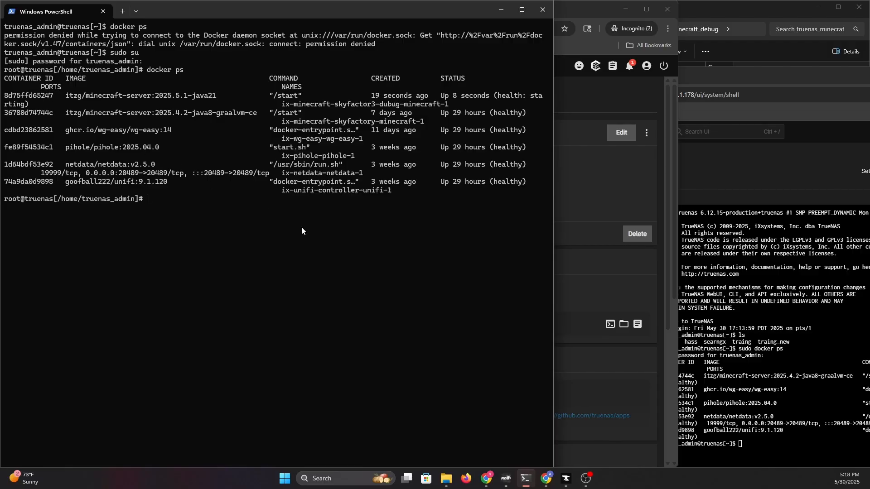
# Attach to container 8d75ffd65247 and check the debug app's logs showing the CurseForge modpack install error.
pyautogui.write('docker attach 8d75ffd65247')
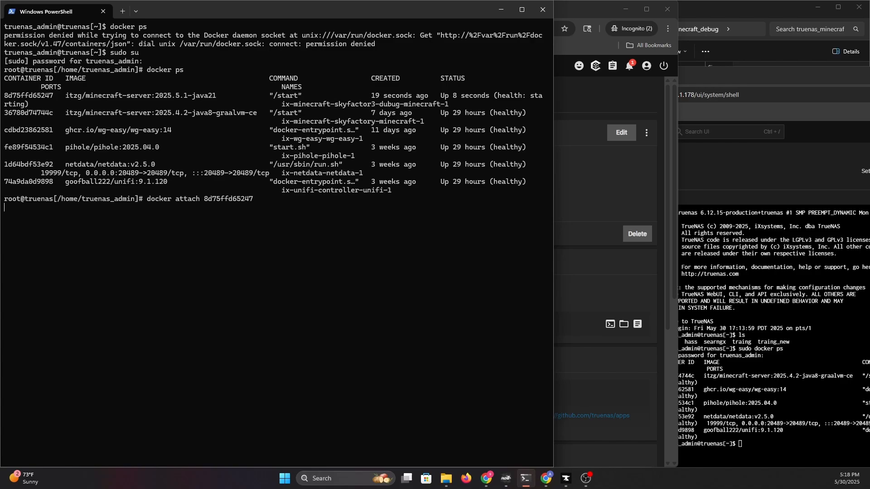
pyautogui.write('ls')
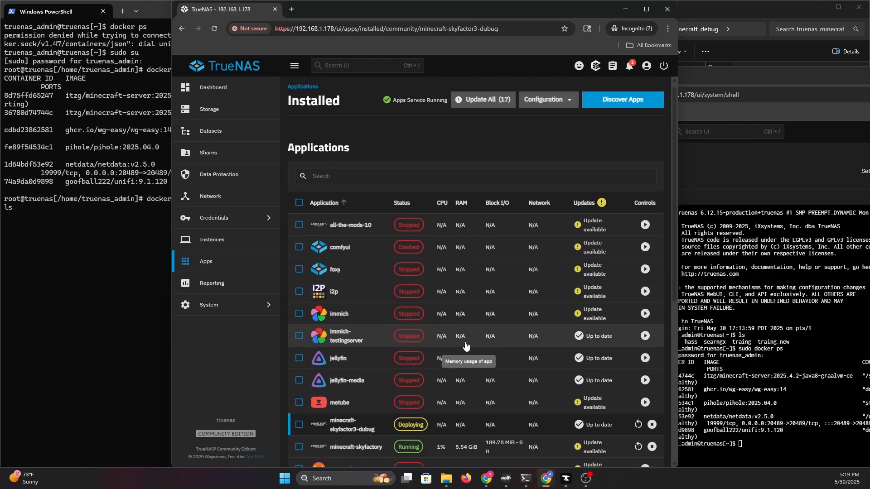
pyautogui.click(355, 424)
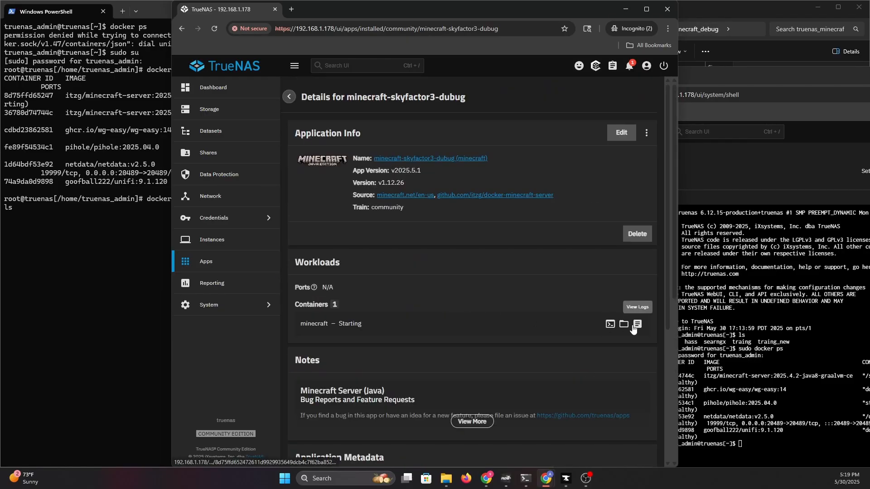
pyautogui.click(636, 324)
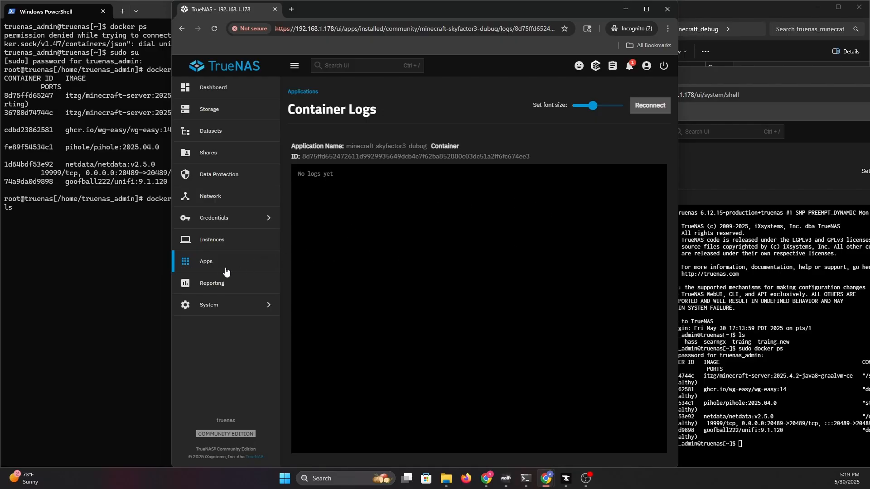
pyautogui.click(206, 261)
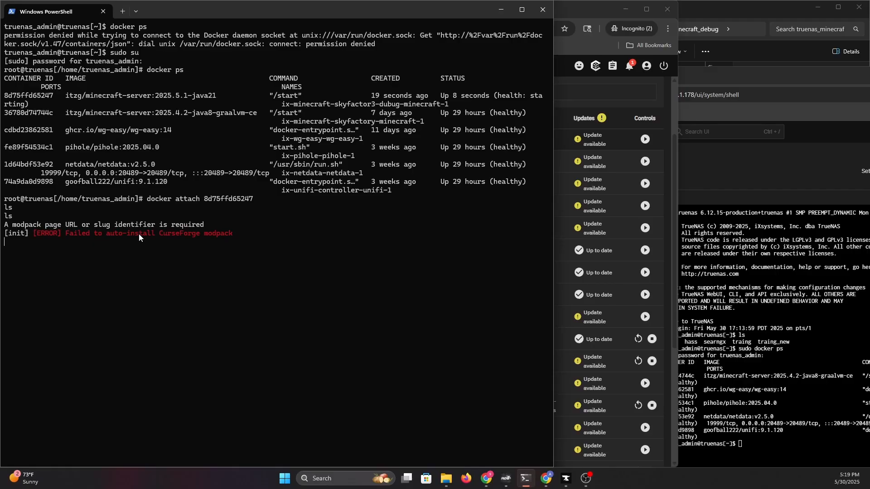
pyautogui.moveTo(206, 245)
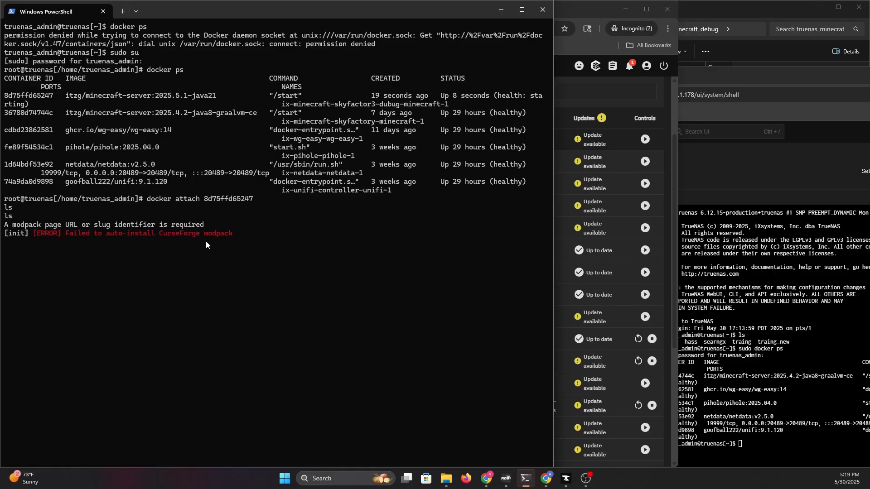
pyautogui.moveTo(324, 37)
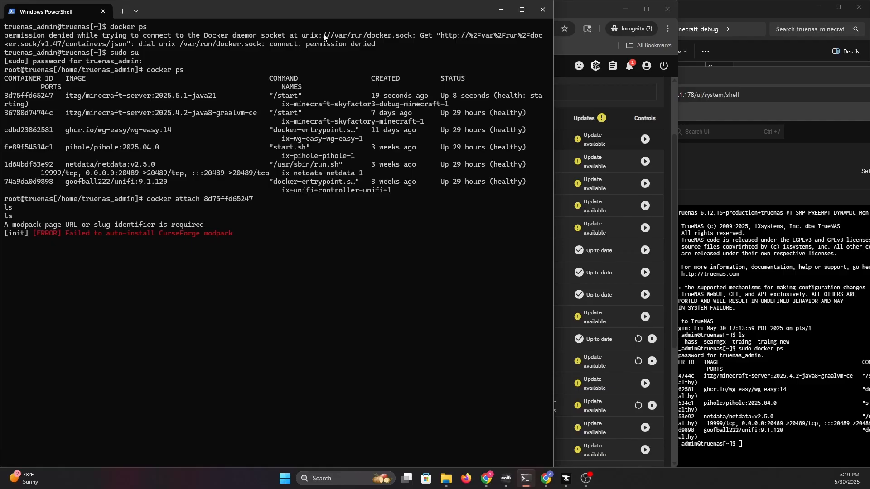
pyautogui.moveTo(158, 208)
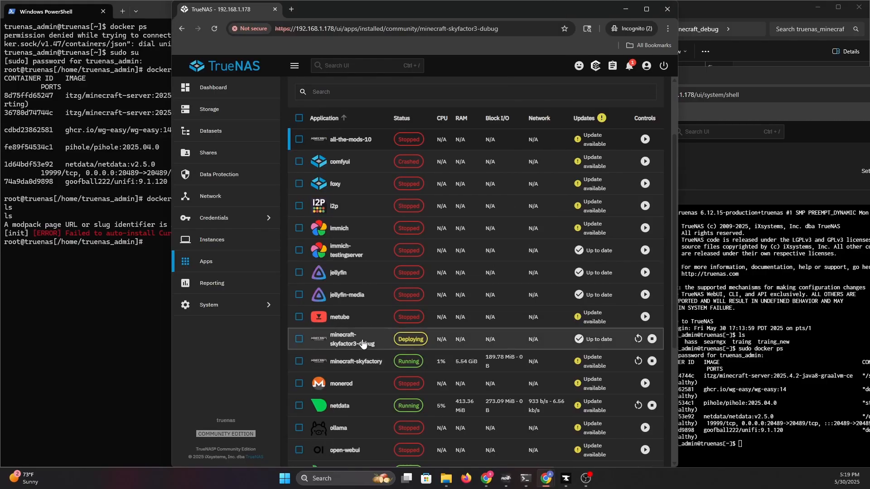
# Show the minecraft-skyfactor3-dubug app's Application Info and Workloads while its container is starting.
pyautogui.click(344, 338)
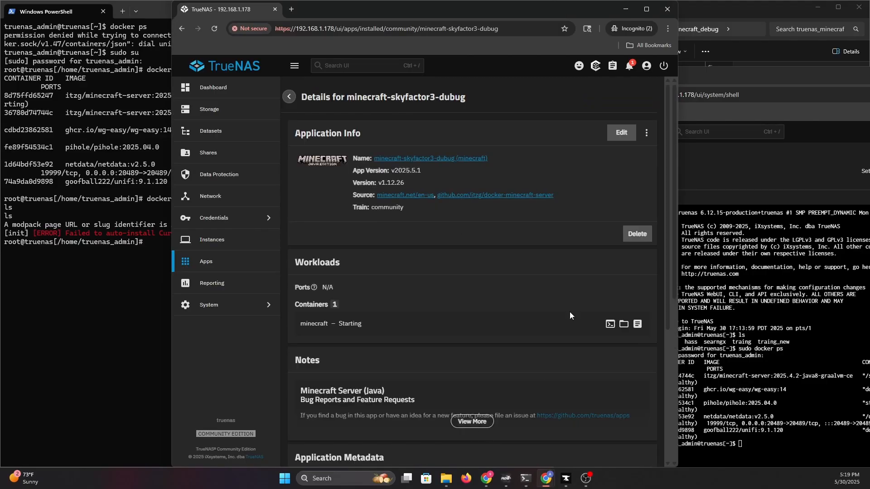
pyautogui.click(619, 132)
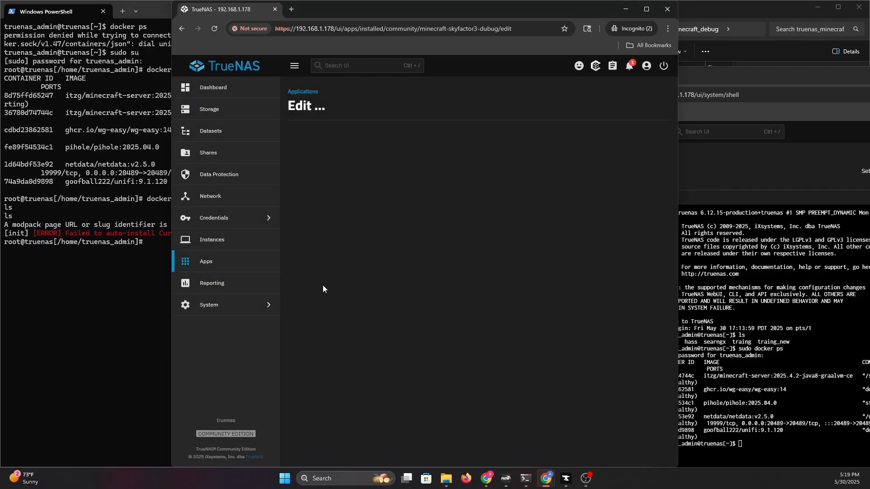
pyautogui.moveTo(211, 287)
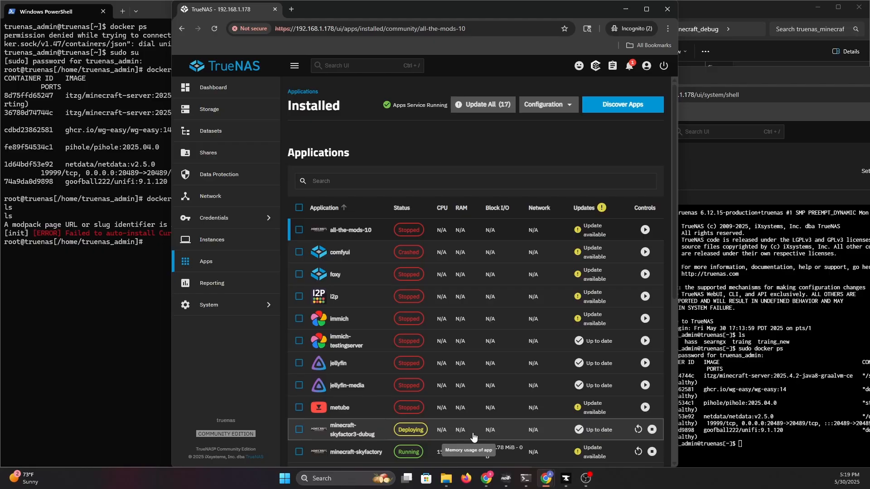
pyautogui.click(351, 429)
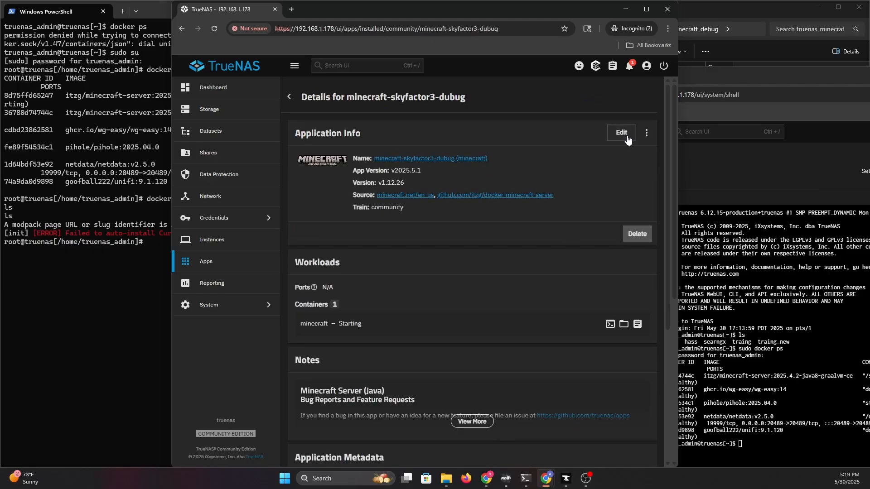
pyautogui.click(620, 134)
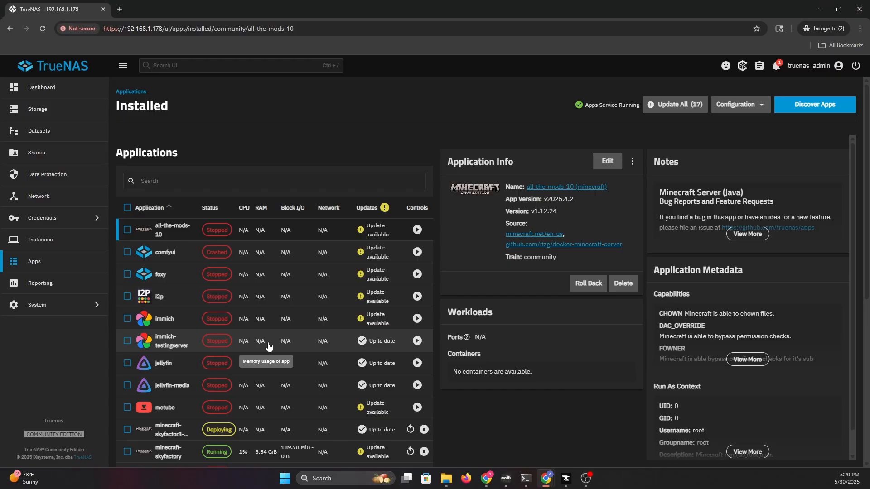
pyautogui.click(172, 429)
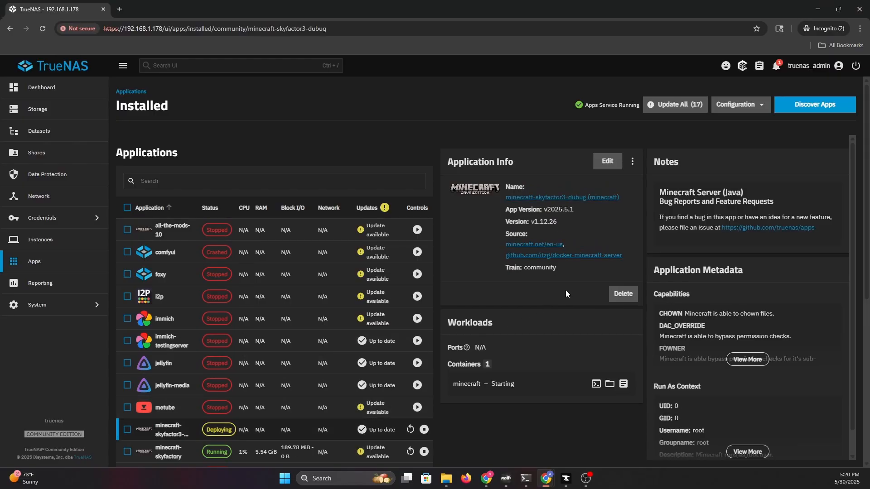
# Run docker ps and docker inspect on the skyfactor3-dubug container ID to see its java21 image and compose path.
pyautogui.click(606, 161)
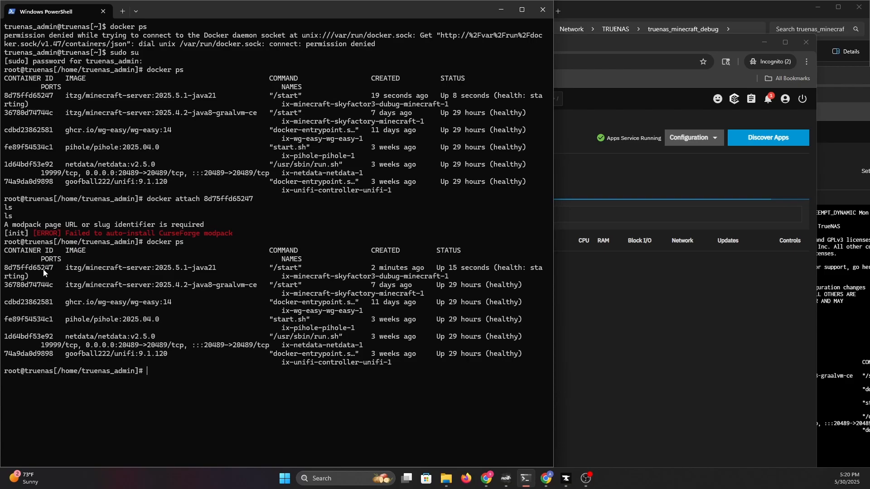
pyautogui.doubleClick(28, 267)
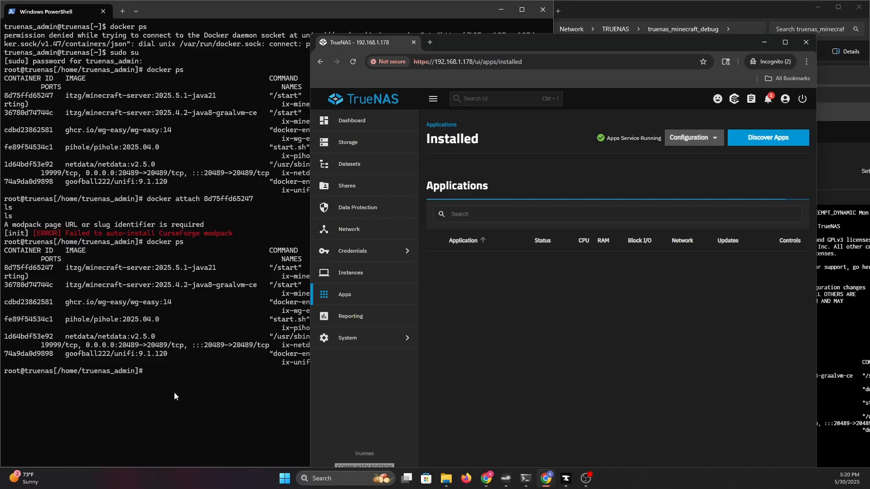
pyautogui.write('docker i')
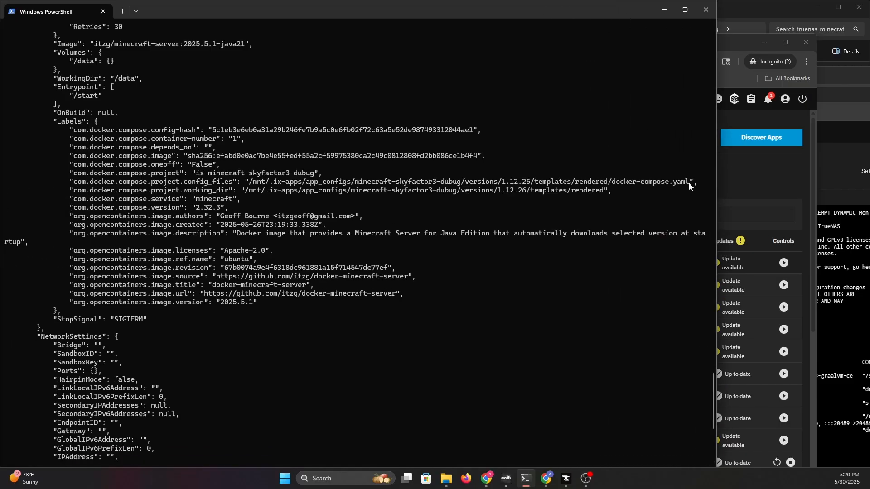
pyautogui.moveTo(251, 182); pyautogui.dragTo(689, 182)
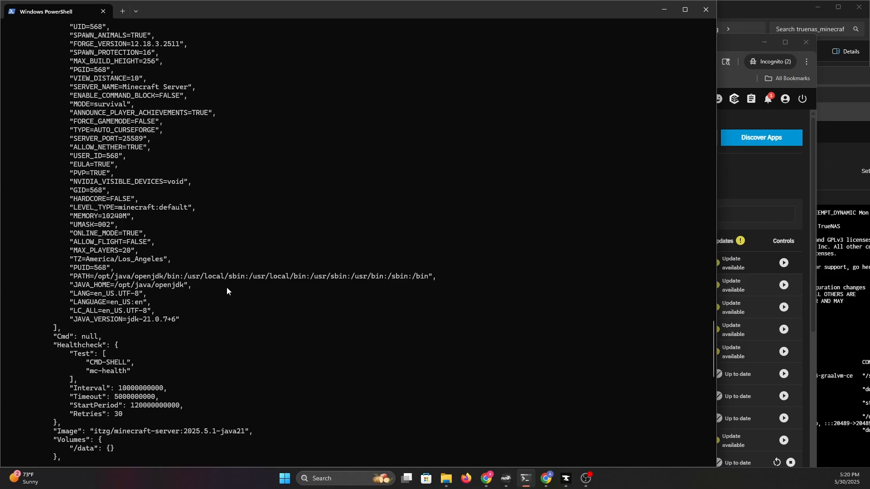
pyautogui.scroll(-3)
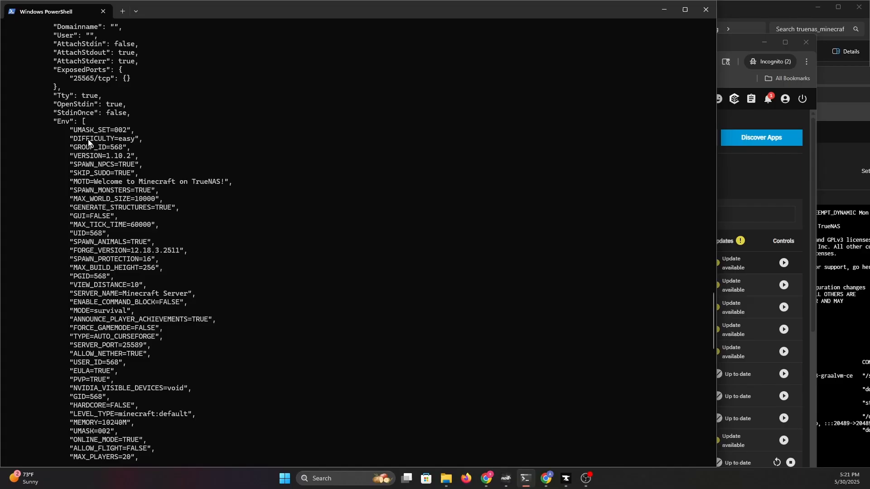
pyautogui.scroll(-3)
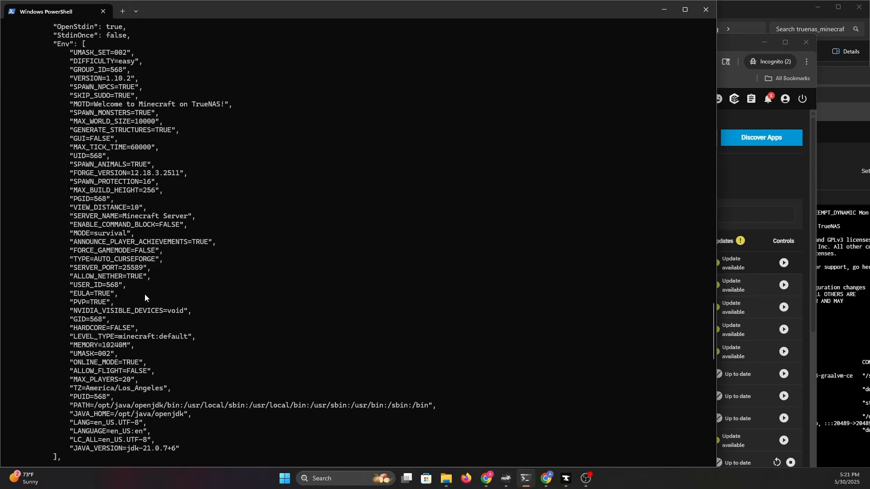
pyautogui.scroll(-3)
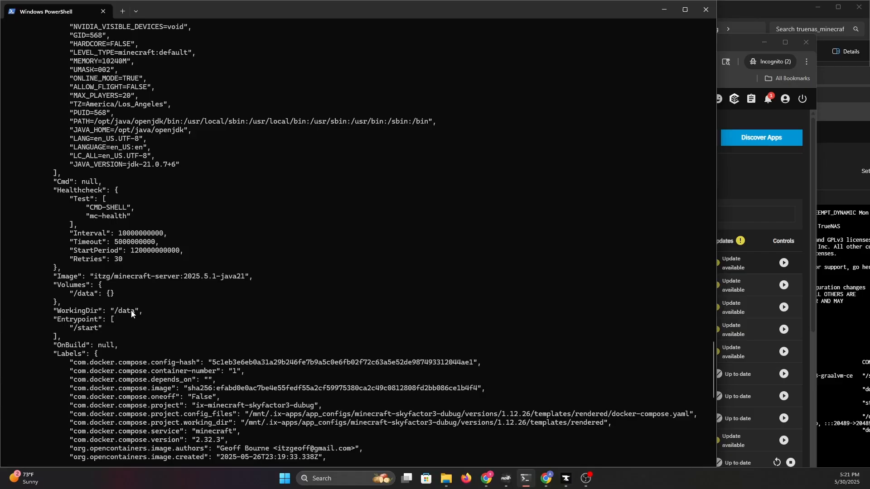
pyautogui.scroll(-3)
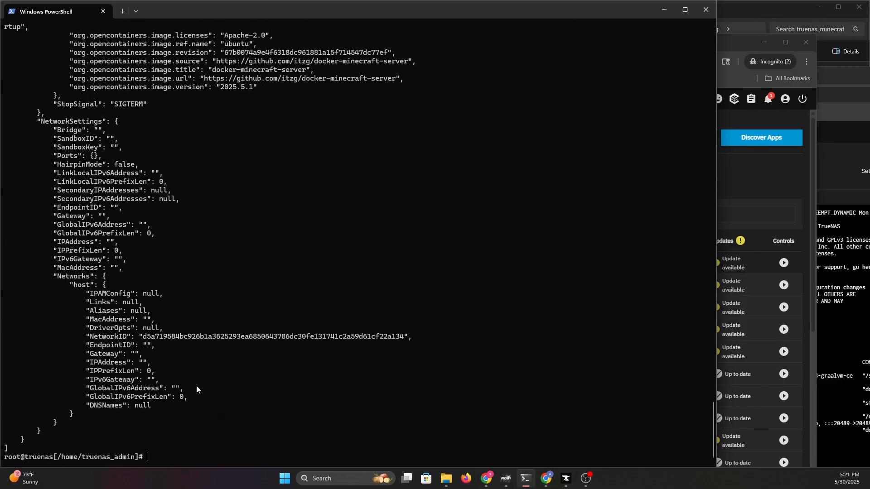
# cd into /mnt/.ix-apps/app_configs/minecraft-skyfactor3-dubug/versions/1.12.26/templates/rendered and list docker-compose.yaml.
pyautogui.write('cd /mnt/.ix-apps/app_configs/minecraft-skyfactor3-dubug/versions/1.12.26/templates/rendered/docker-compose.yaml')
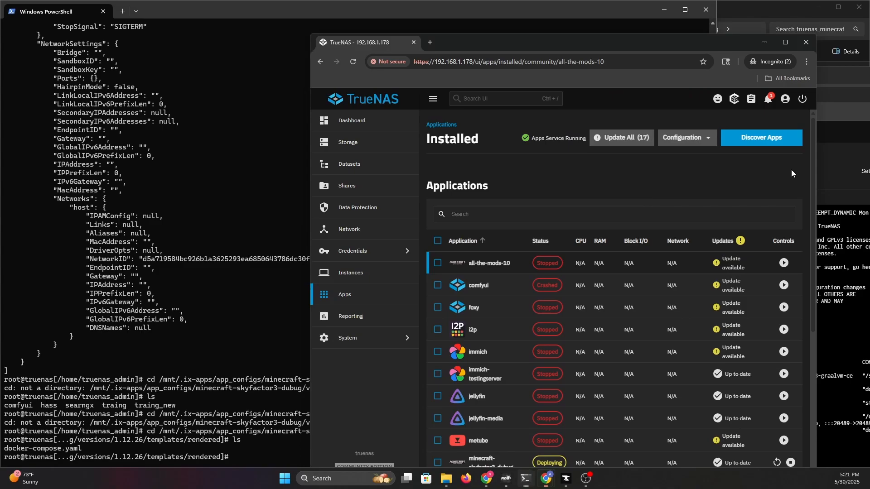
pyautogui.scroll(-3)
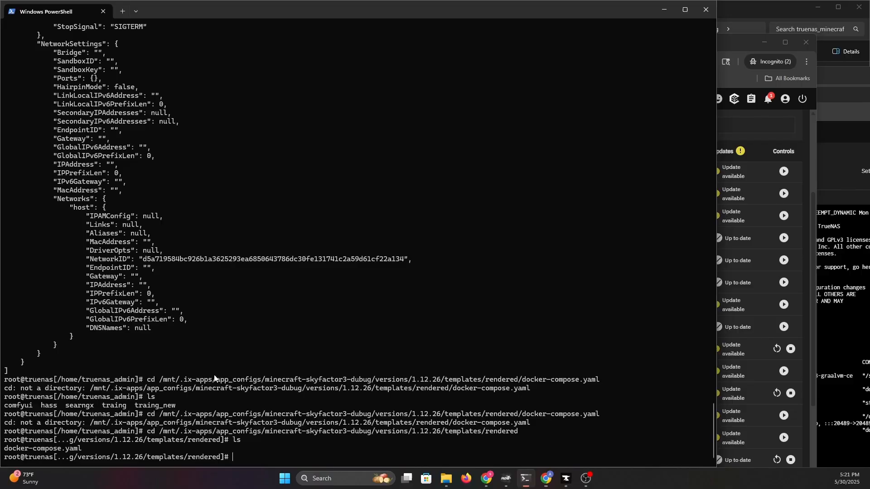
pyautogui.moveTo(661, 274)
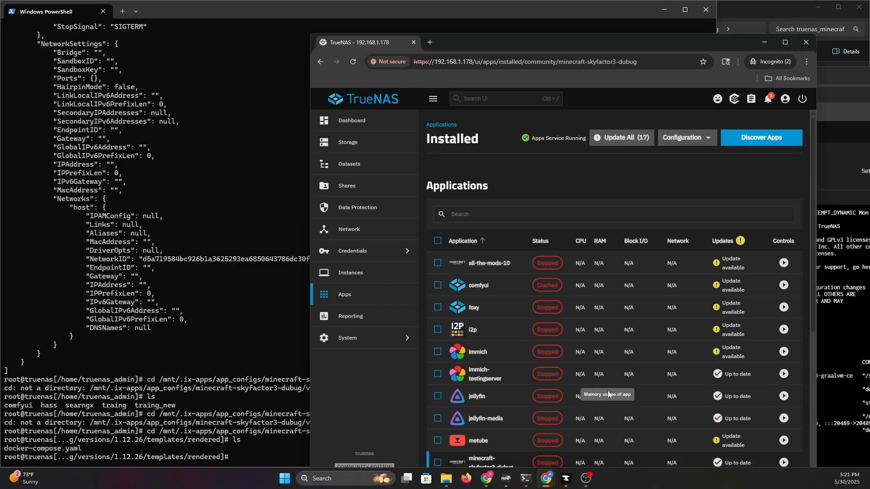
pyautogui.click(483, 462)
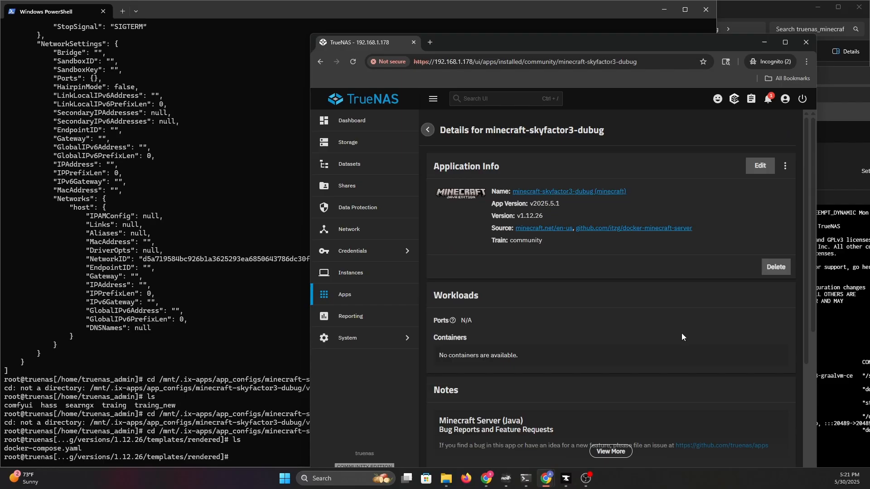
pyautogui.moveTo(253, 420)
pyautogui.write('docker compose')
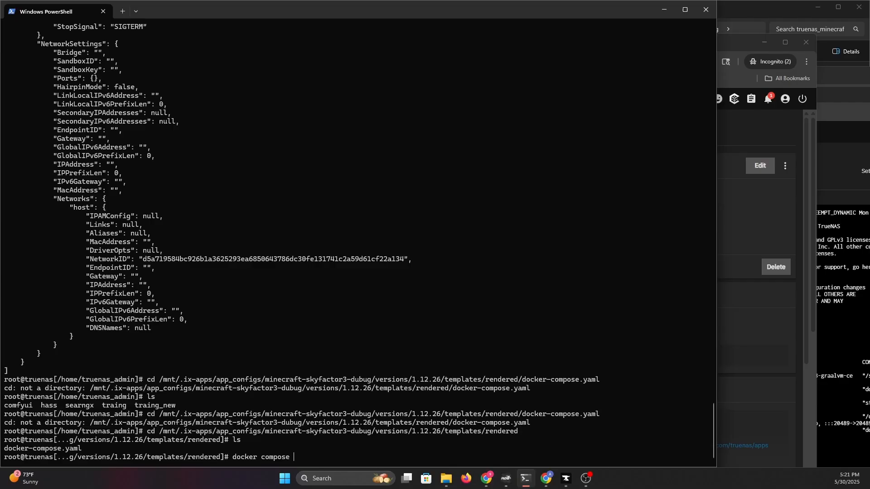
# Run docker compose up, watch the minecraft container exit on the CurseForge error, then stop it with Ctrl+C.
pyautogui.write('up')
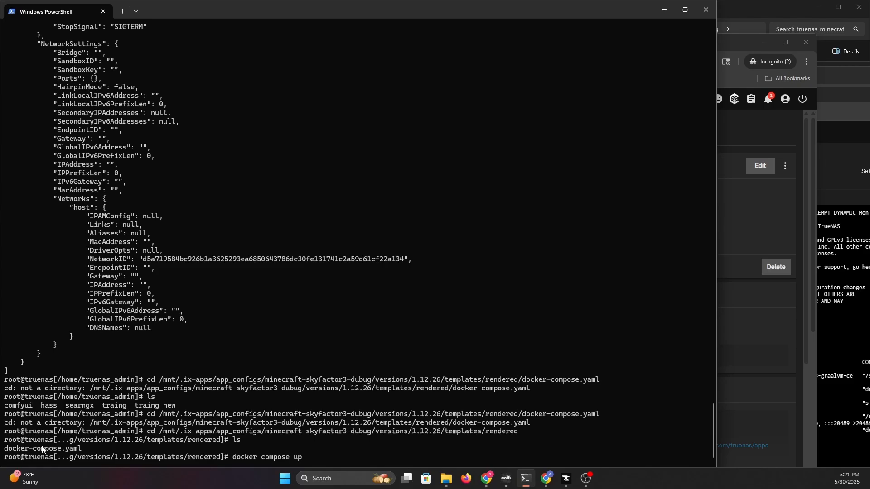
pyautogui.press('enter')
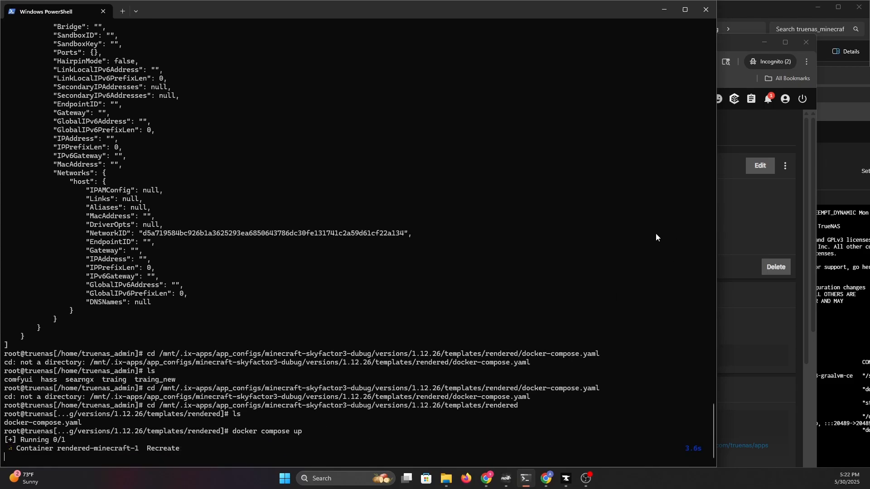
pyautogui.moveTo(625, 252)
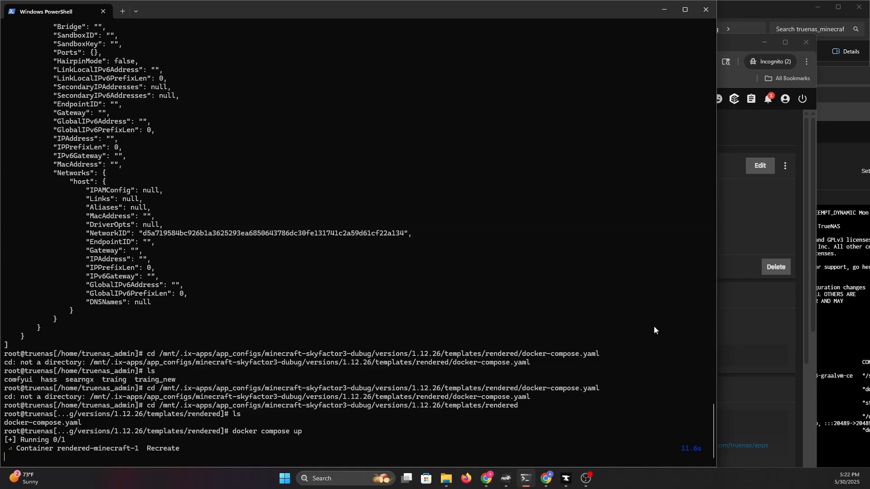
pyautogui.moveTo(700, 338)
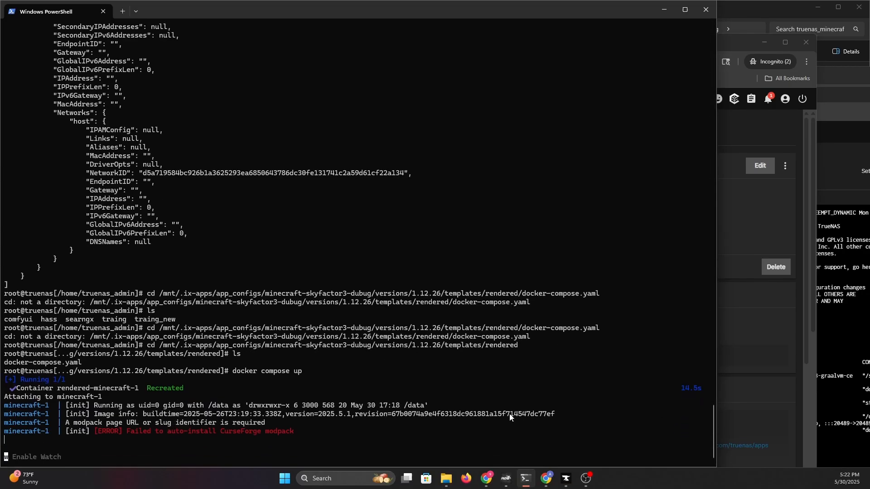
pyautogui.moveTo(88, 419)
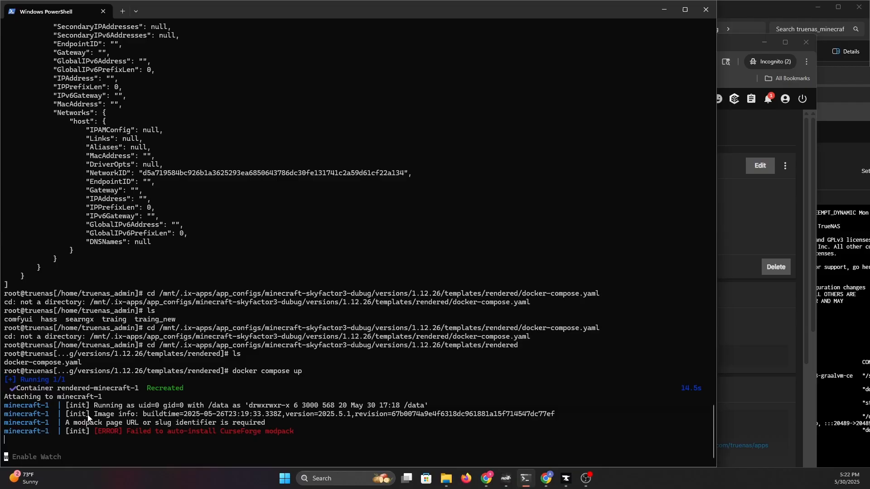
pyautogui.moveTo(321, 421)
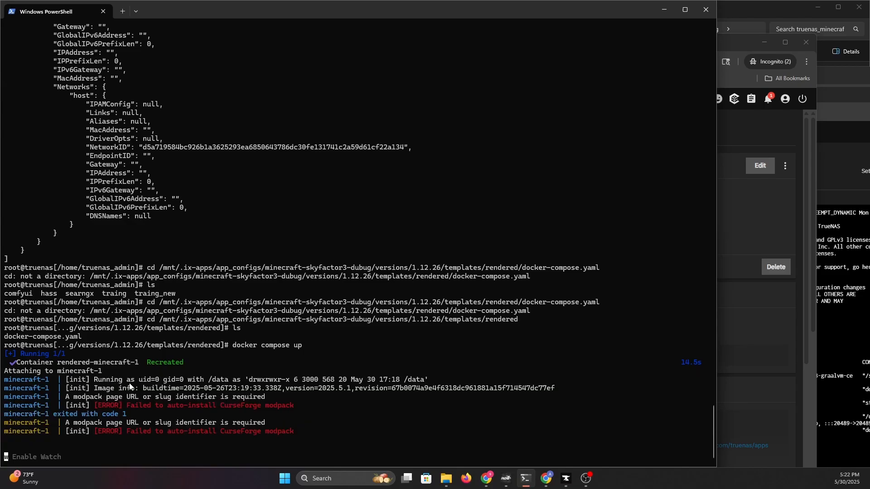
pyautogui.press('ctrl+c')
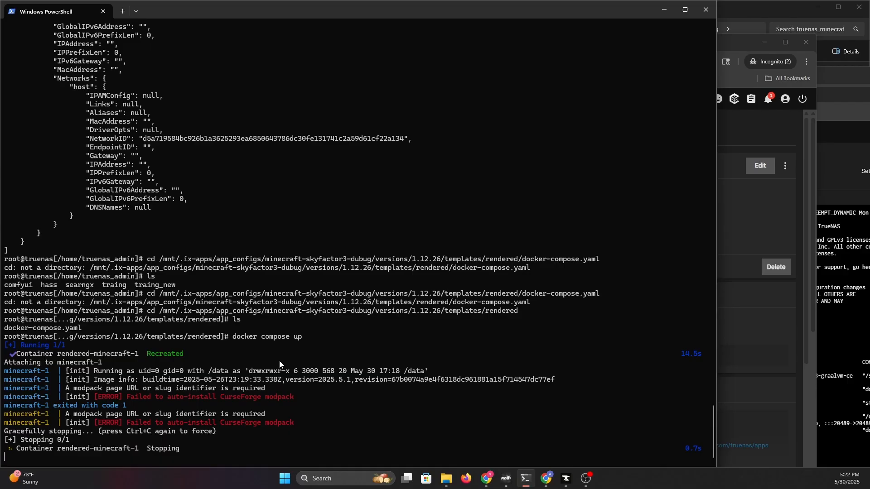
pyautogui.moveTo(646, 363)
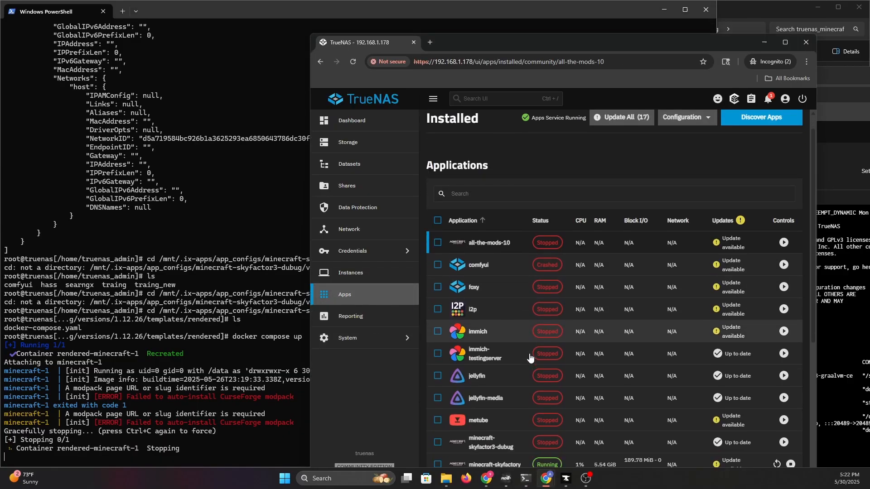
# Review the debug app's edit form from Minecraft Configuration down to Resources Configuration.
pyautogui.scroll(-3)
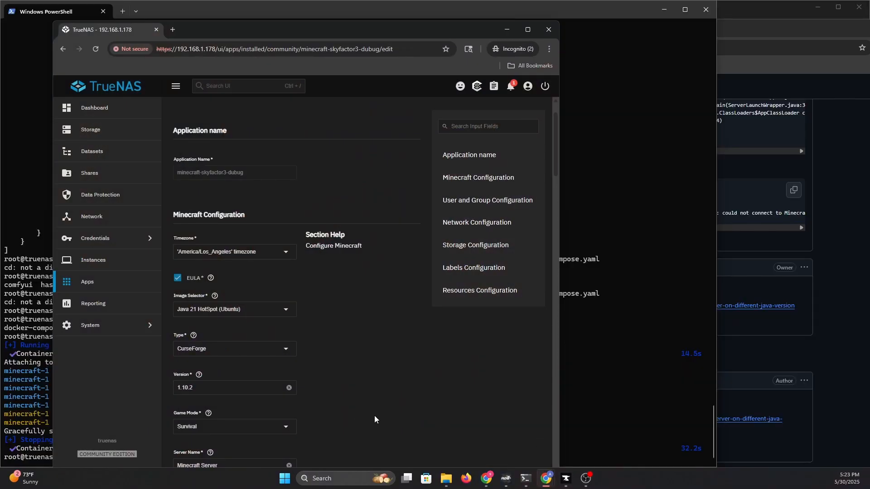
pyautogui.scroll(-3)
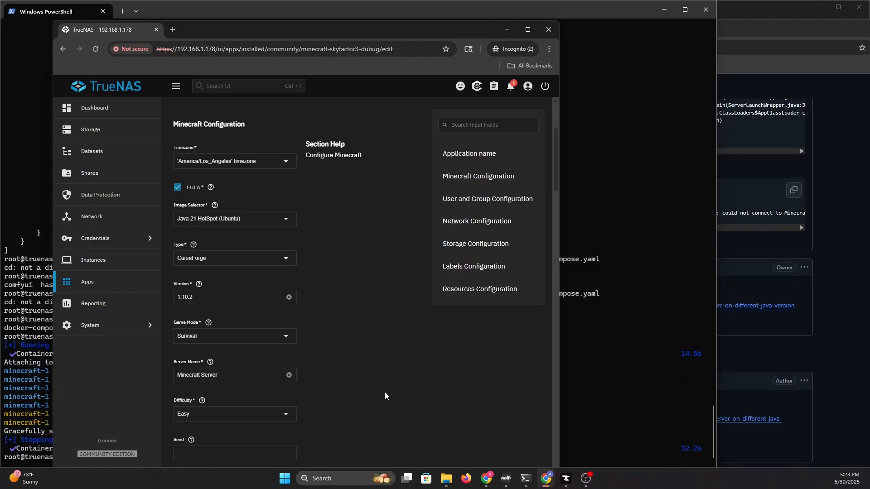
pyautogui.scroll(3)
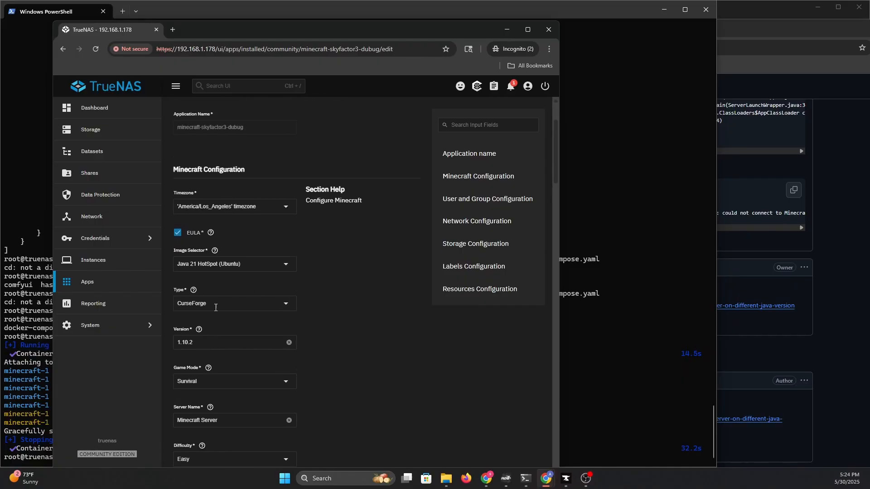
pyautogui.click(233, 304)
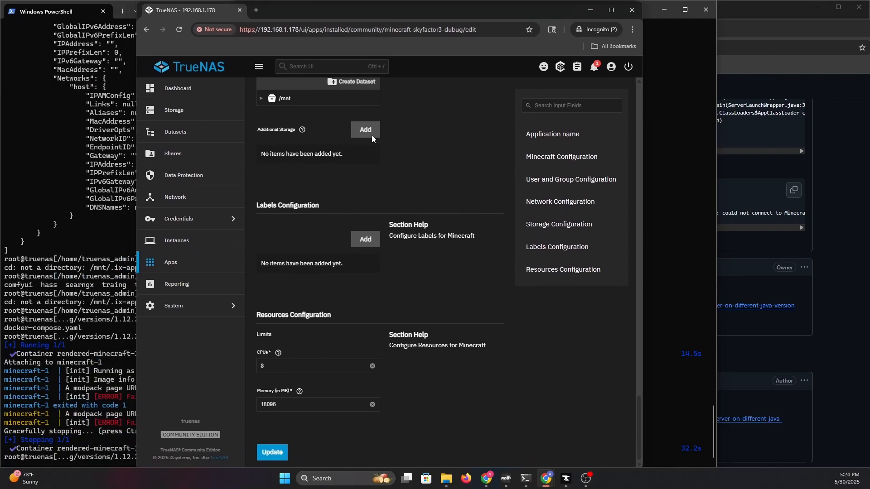
pyautogui.click(271, 452)
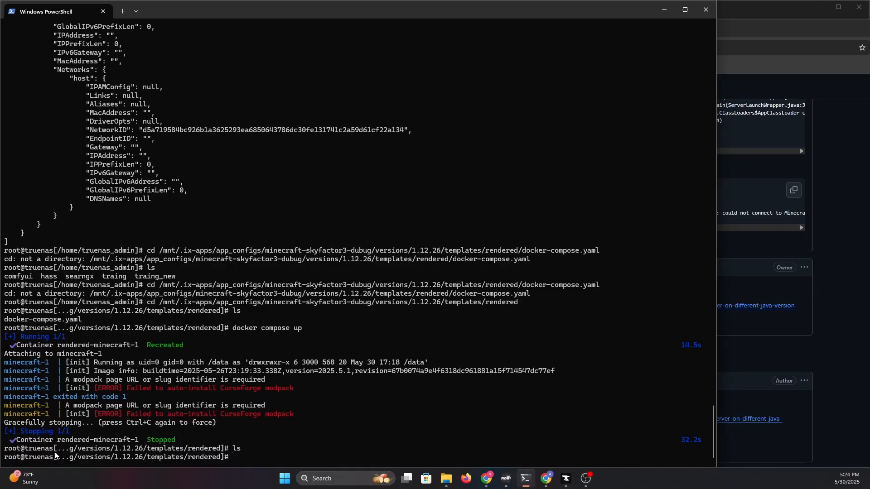
# Return to the rendered folder and run docker compose up again so the container starts resolving type FORGE.
pyautogui.write('cd ..')
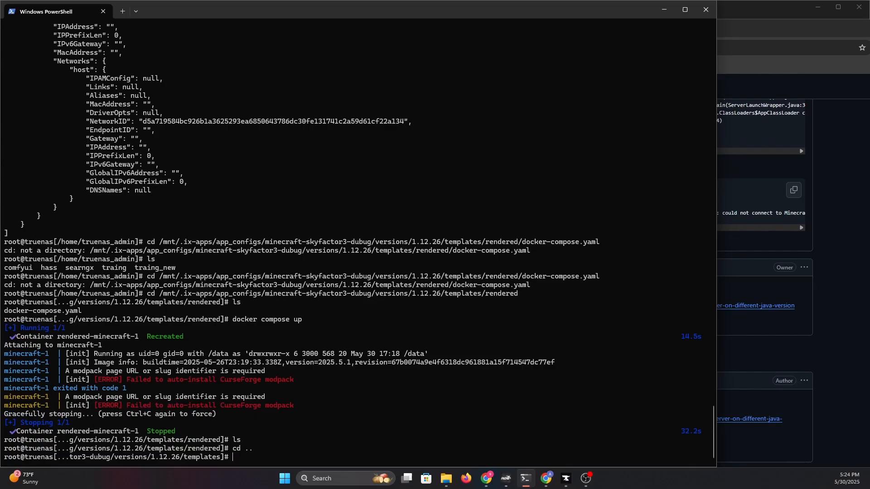
pyautogui.write('ls')
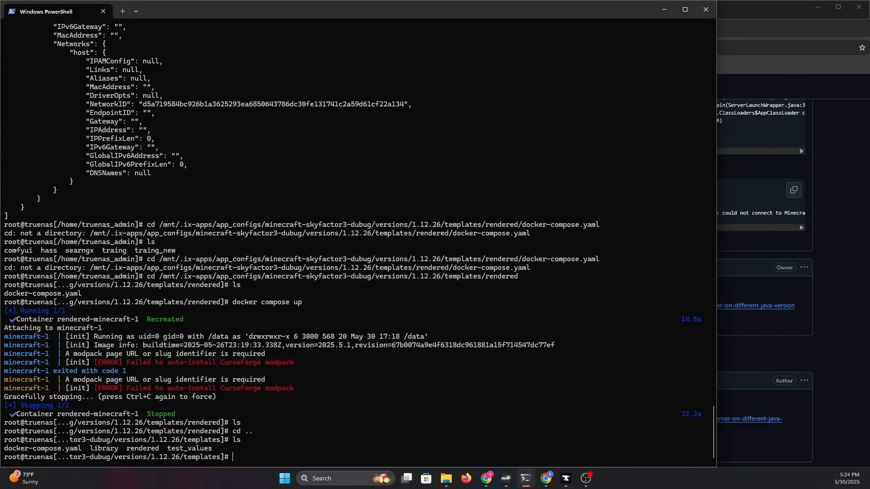
pyautogui.write('cd rendere')
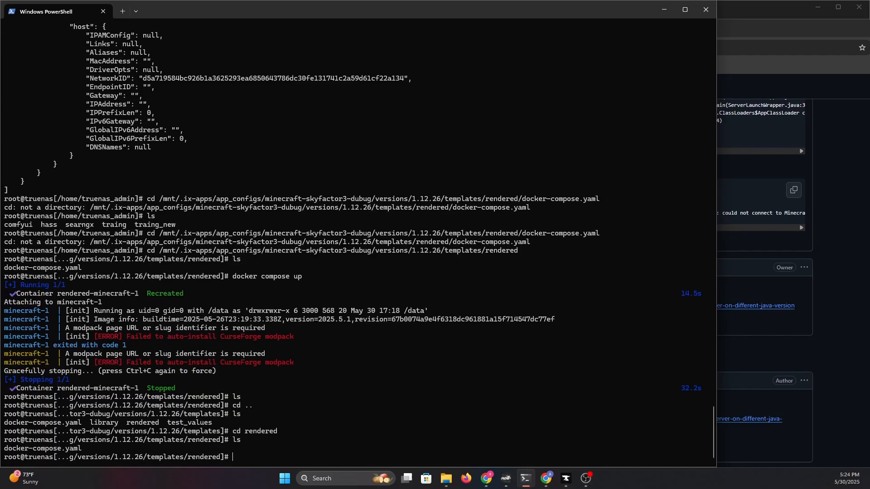
pyautogui.write('docker')
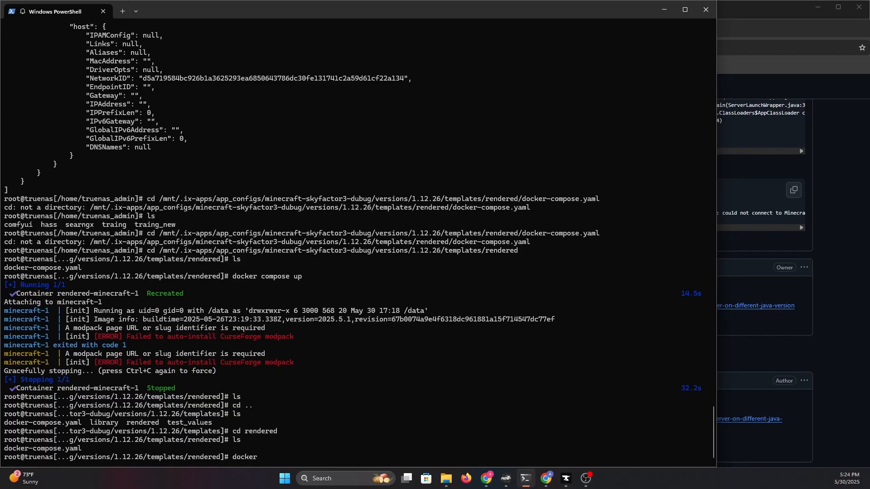
pyautogui.write('compose up')
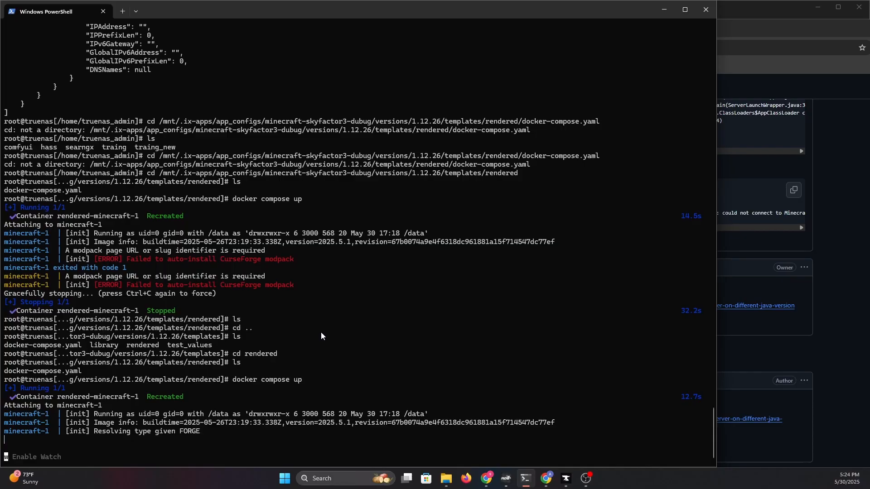
# Follow the compose log as Forge 12.18.3.2511 installs and the server repeatedly crashes with a ClassCastException.
pyautogui.scroll(-3)
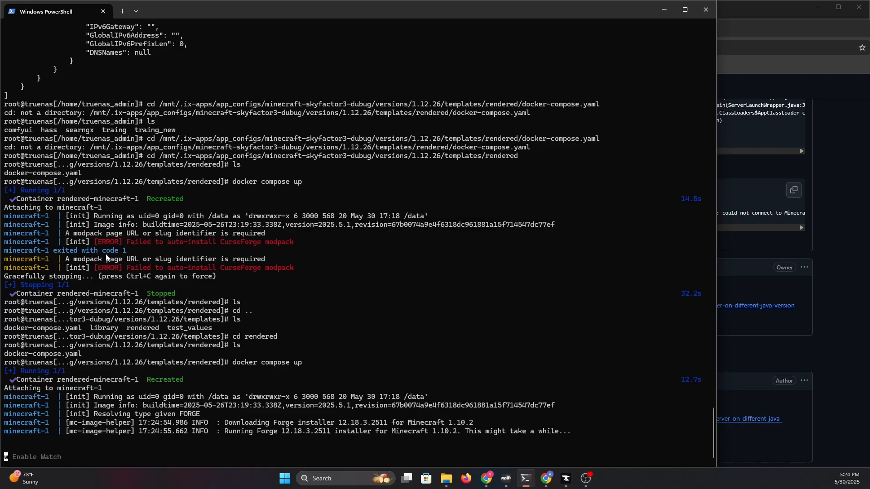
pyautogui.moveTo(258, 283)
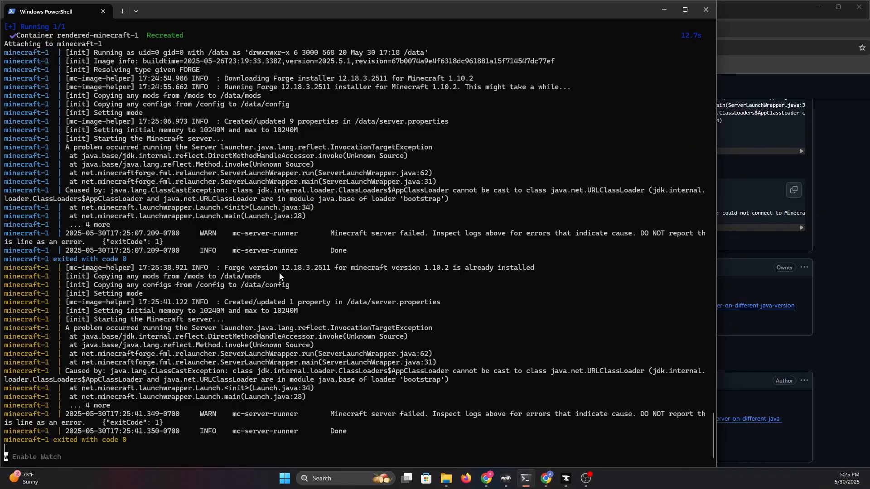
pyautogui.scroll(-3)
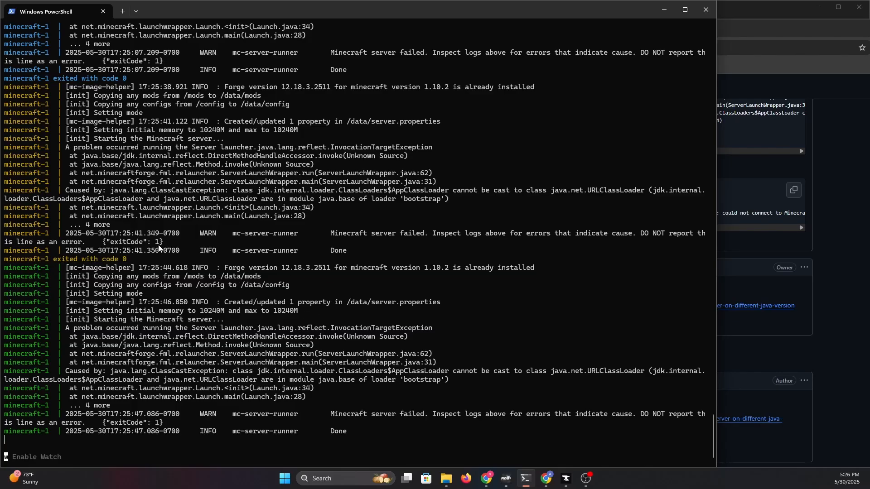
pyautogui.moveTo(191, 342)
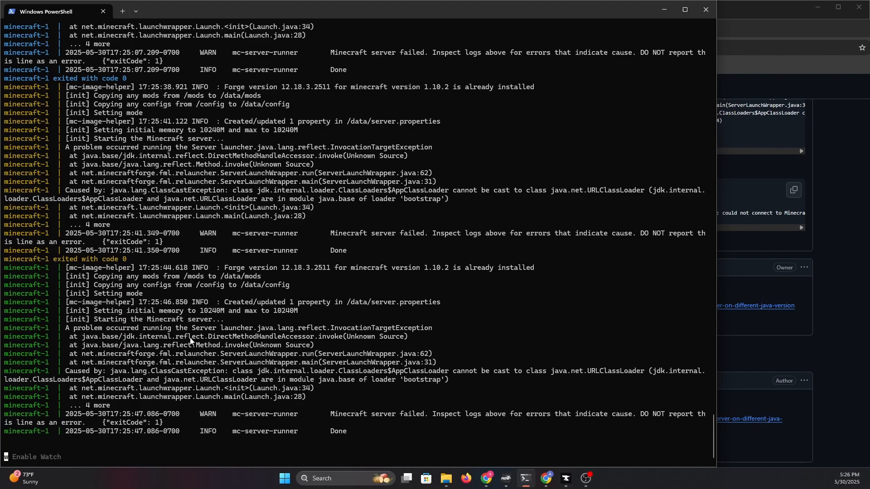
pyautogui.moveTo(382, 345)
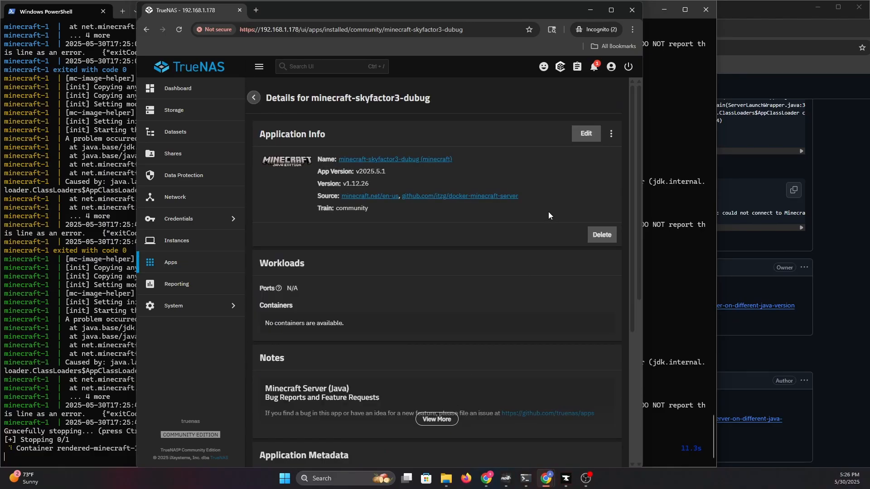
# Compare the debug app's edit form with the working minecraft-skyfactory app's settings.
pyautogui.click(584, 135)
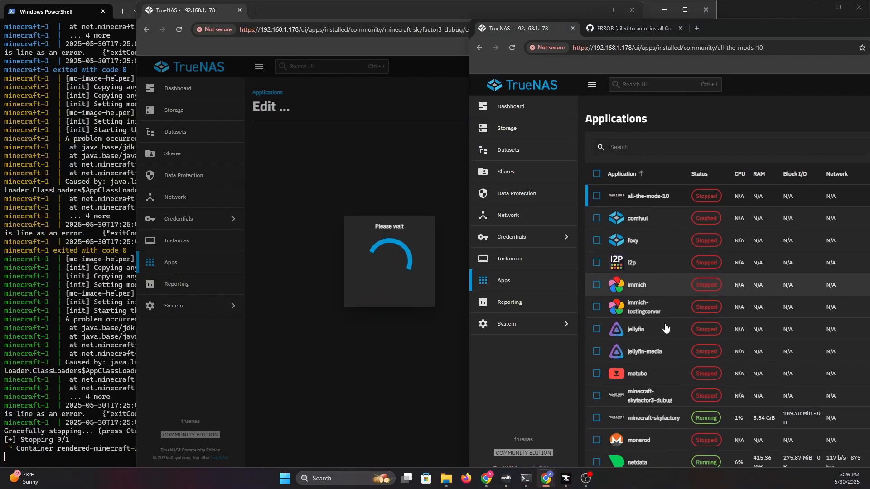
pyautogui.click(653, 417)
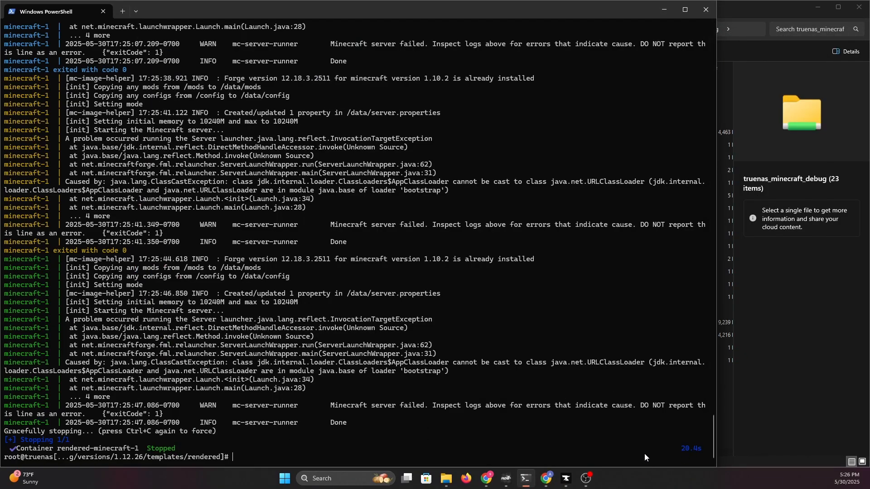
pyautogui.moveTo(545, 481)
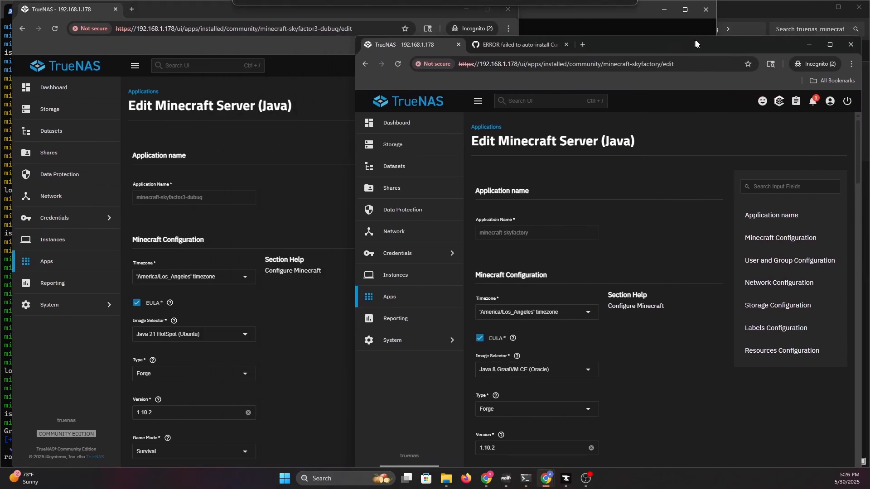
pyautogui.scroll(-3)
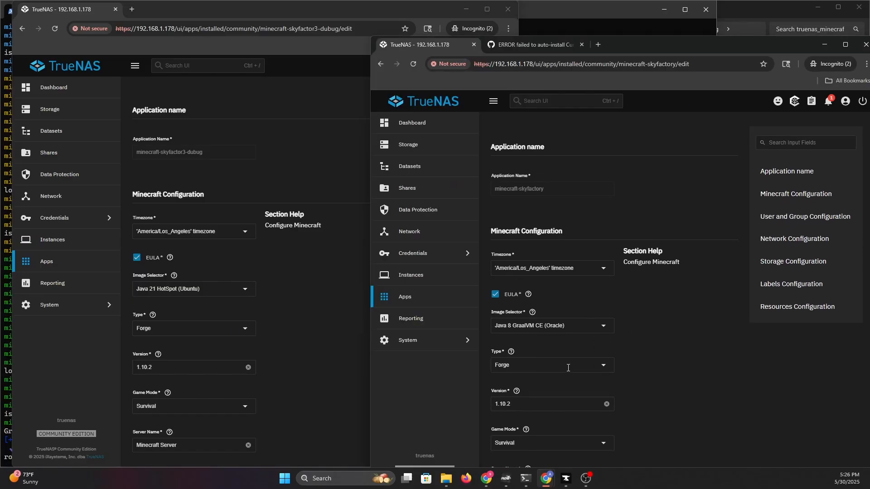
pyautogui.scroll(-3)
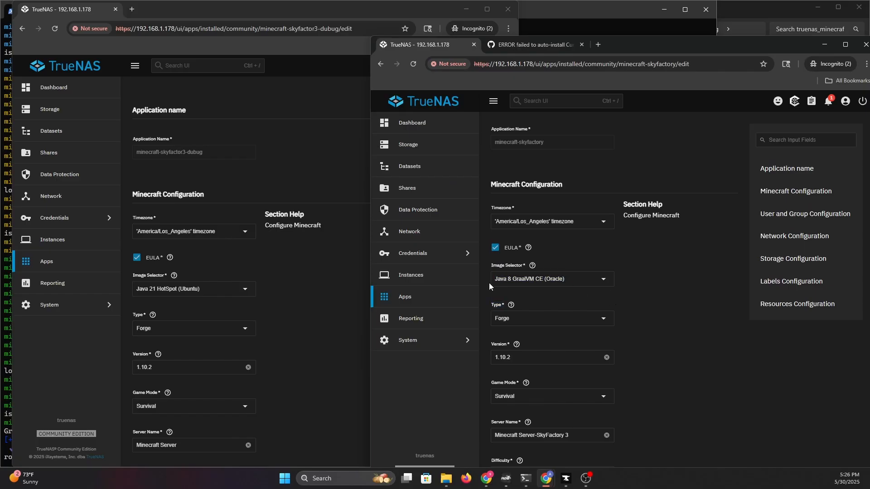
# Set the debug app's Image Selector to Java 8 OpenJ9 (Debian) instead of Java 21 HotSpot.
pyautogui.click(193, 288)
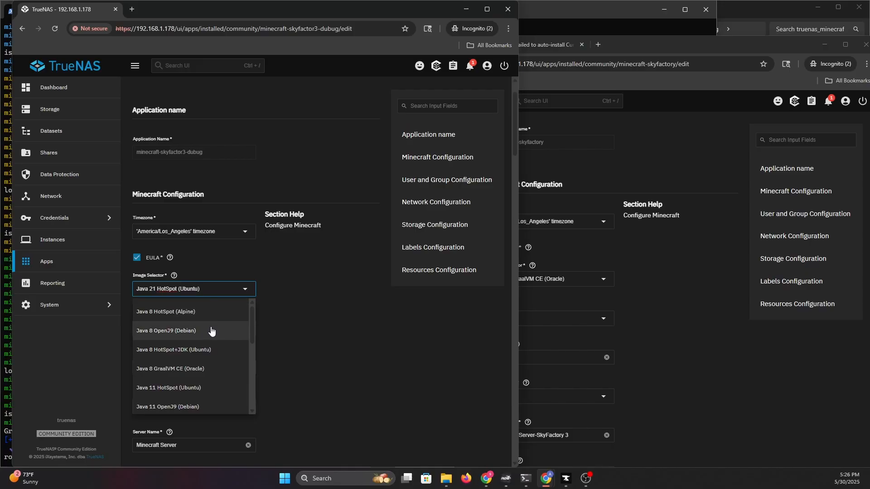
pyautogui.moveTo(209, 319)
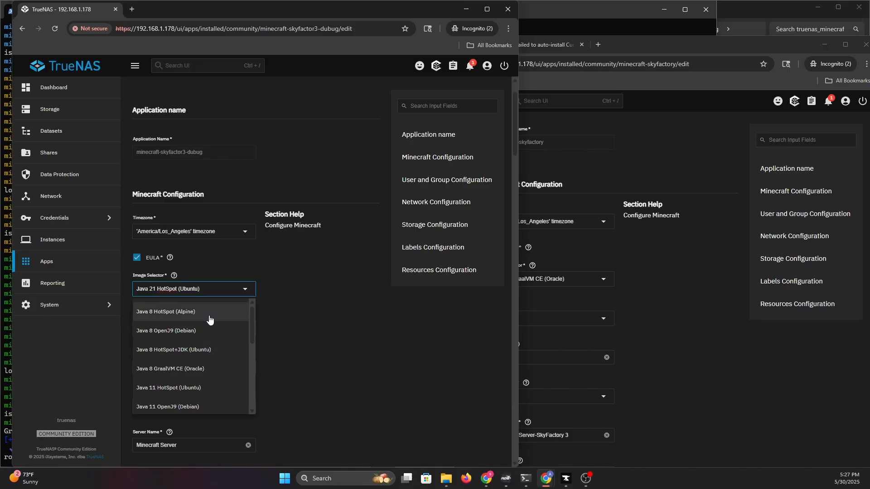
pyautogui.click(166, 330)
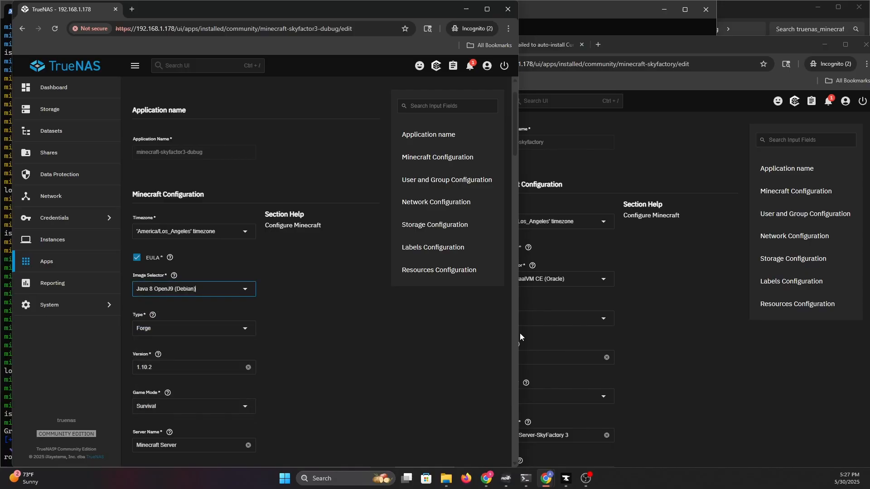
pyautogui.click(193, 288)
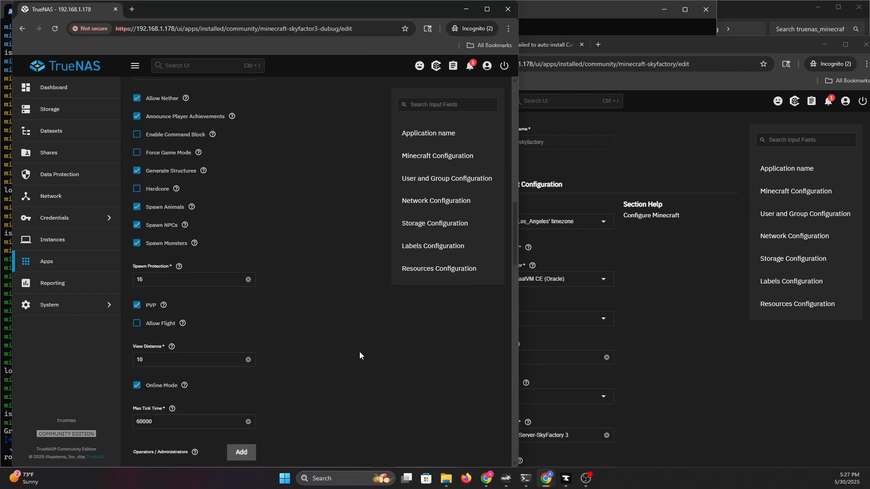
pyautogui.scroll(-3)
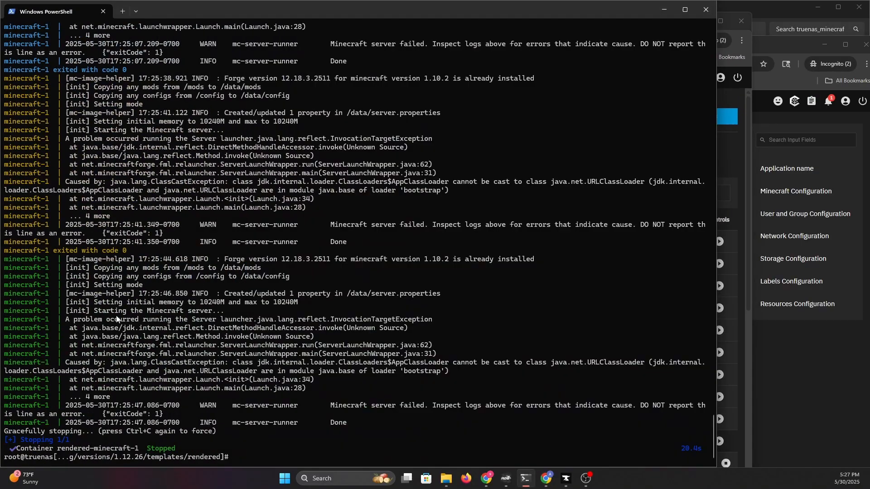
# Re-enter the rendered folder and run docker compose up to pull the Java 8 image and recreate the container.
pyautogui.write('cd ..')
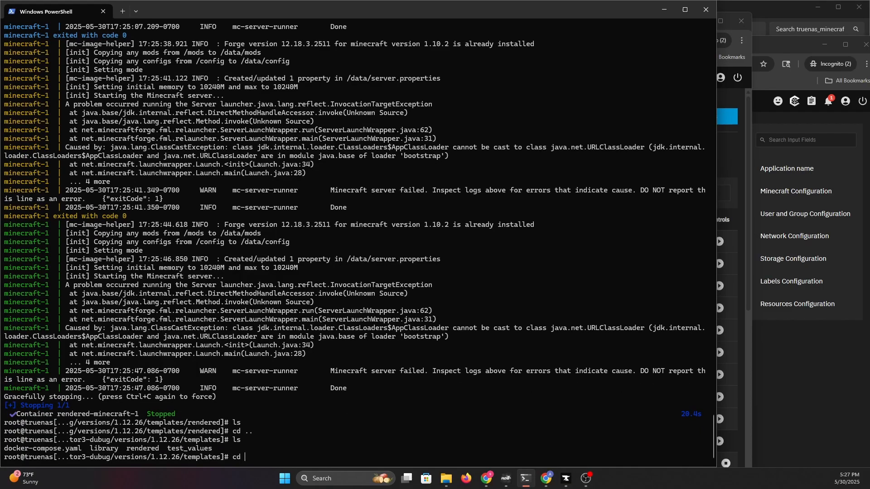
pyautogui.write('rendered')
pyautogui.write('ls')
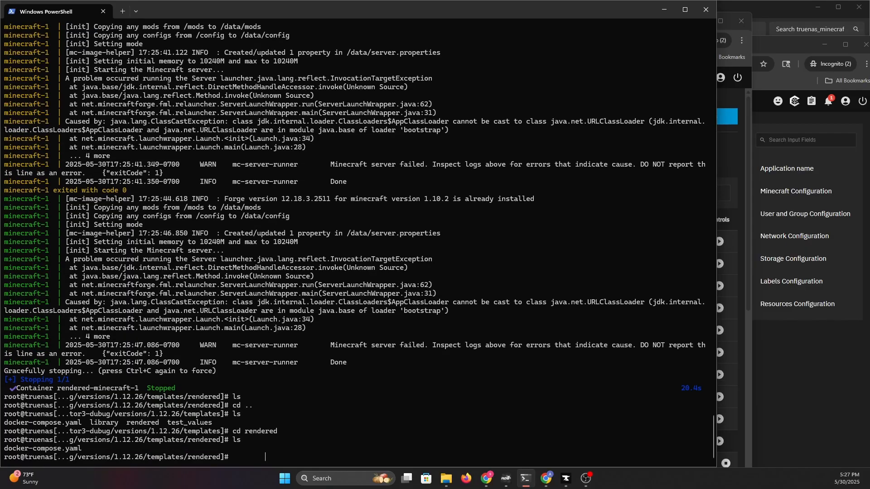
pyautogui.write('cd ..')
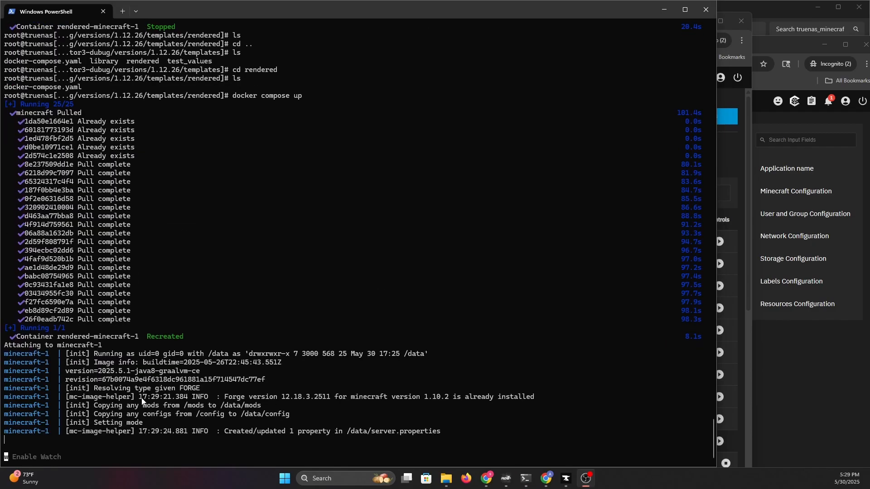
# Scroll the docker compose output while the Forge server loads mods, scripts and worlds to 'Done'.
pyautogui.scroll(-3)
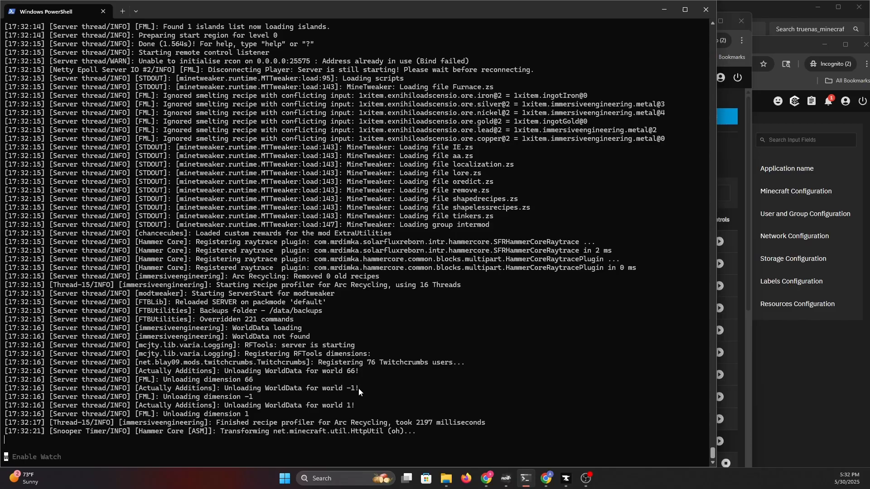
pyautogui.moveTo(257, 274)
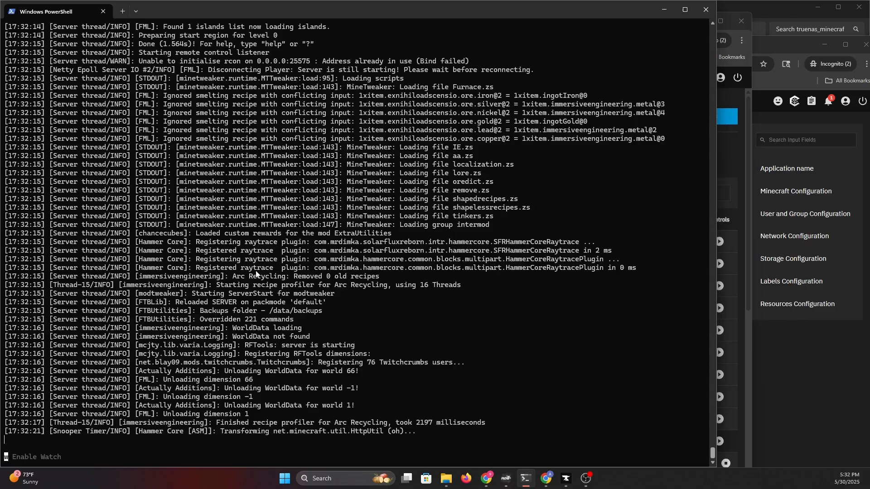
pyautogui.moveTo(351, 273)
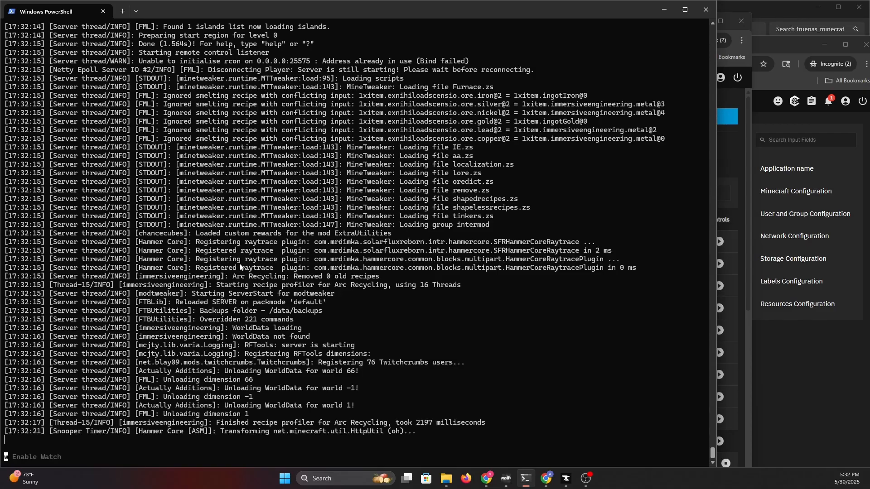
pyautogui.moveTo(650, 97)
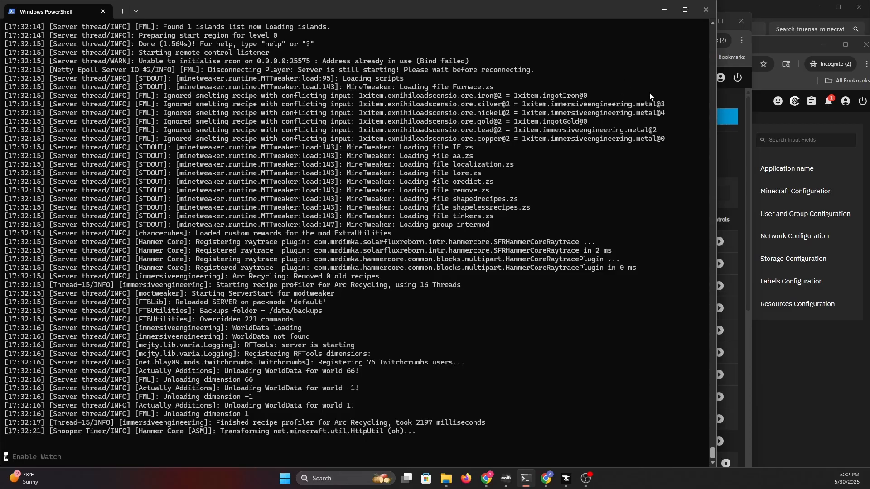